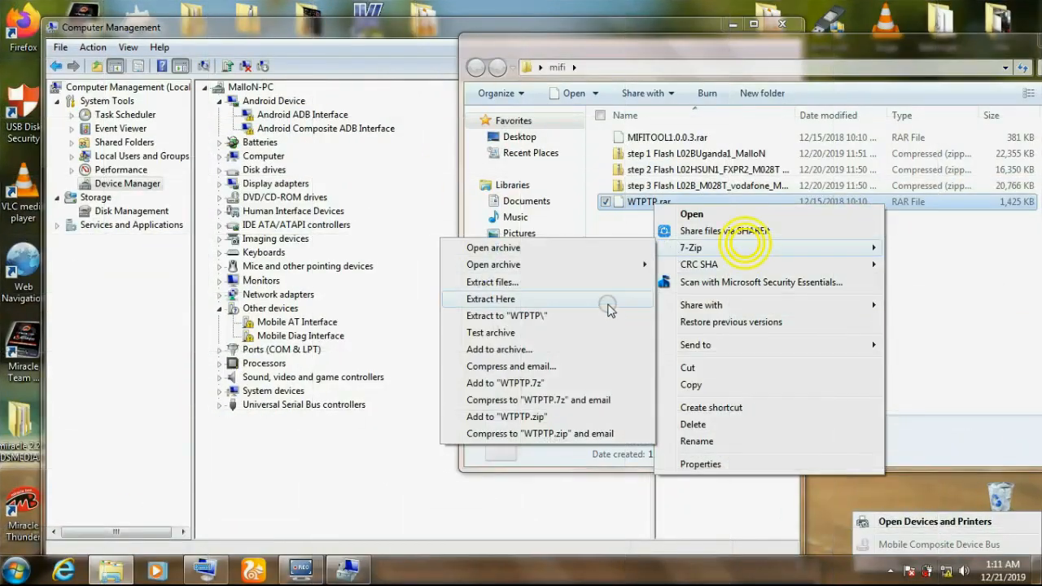
# Extract WTPTP.rar and install the Marvell driver via DrvInstaller_x64, acknowledging success
pyautogui.click(490, 299)
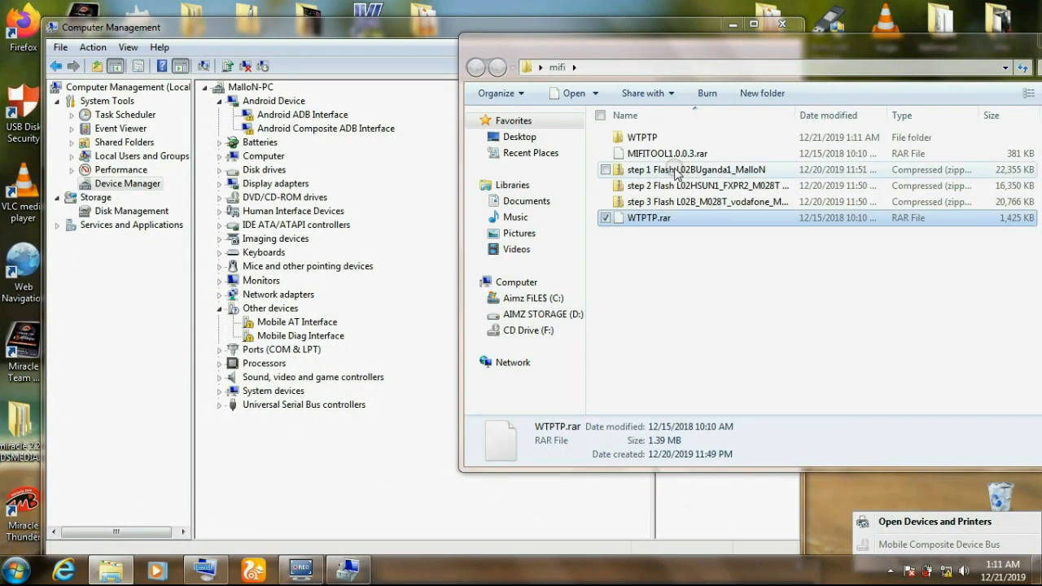
pyautogui.doubleClick(641, 137)
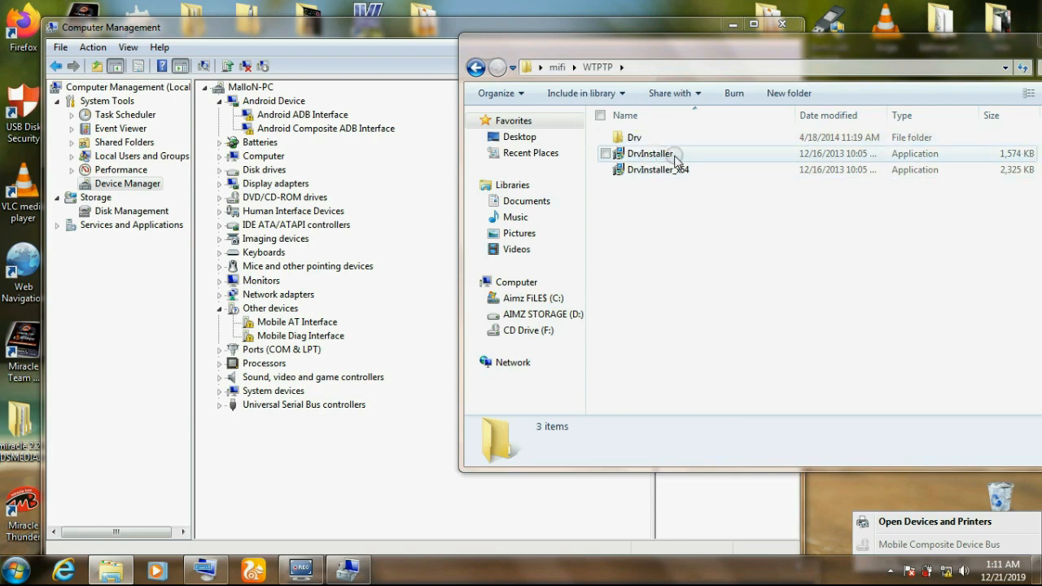
pyautogui.click(657, 169)
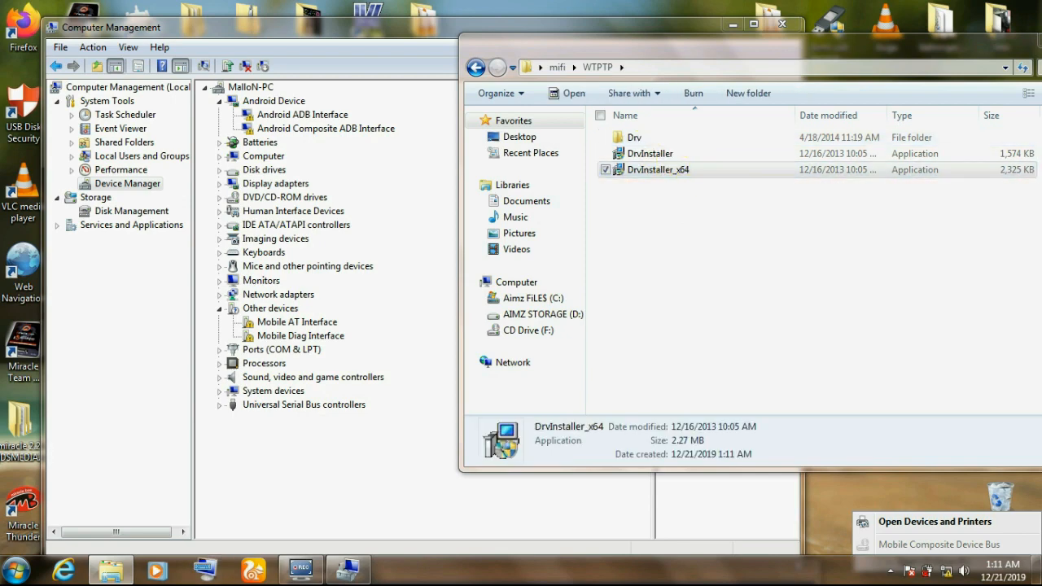
pyautogui.doubleClick(657, 169)
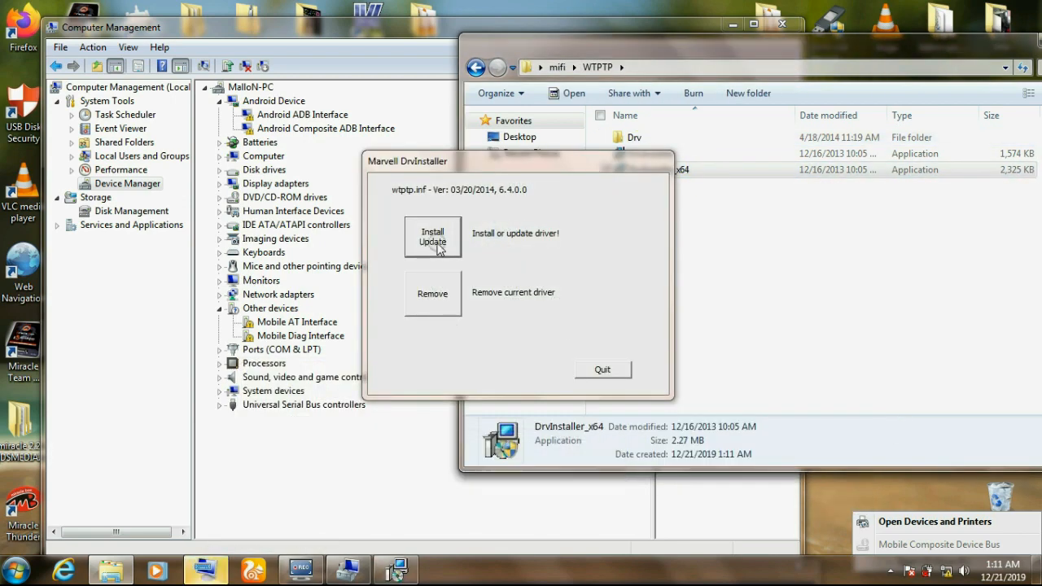
pyautogui.click(432, 236)
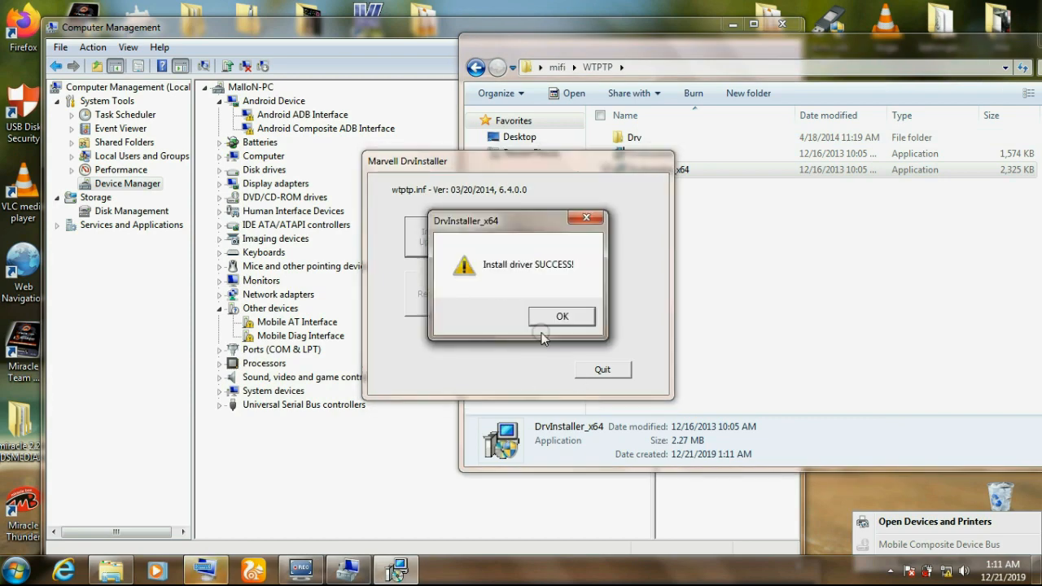
pyautogui.click(561, 316)
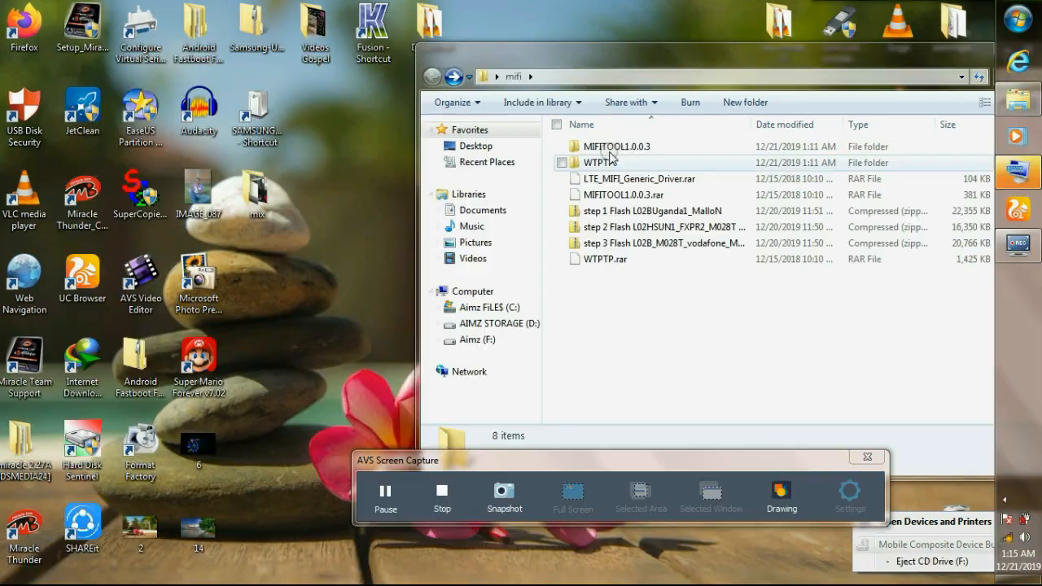
# Extract LTE_MIFI_Generic_Driver.rar into its own folder with 7-Zip and enter it
pyautogui.click(637, 178)
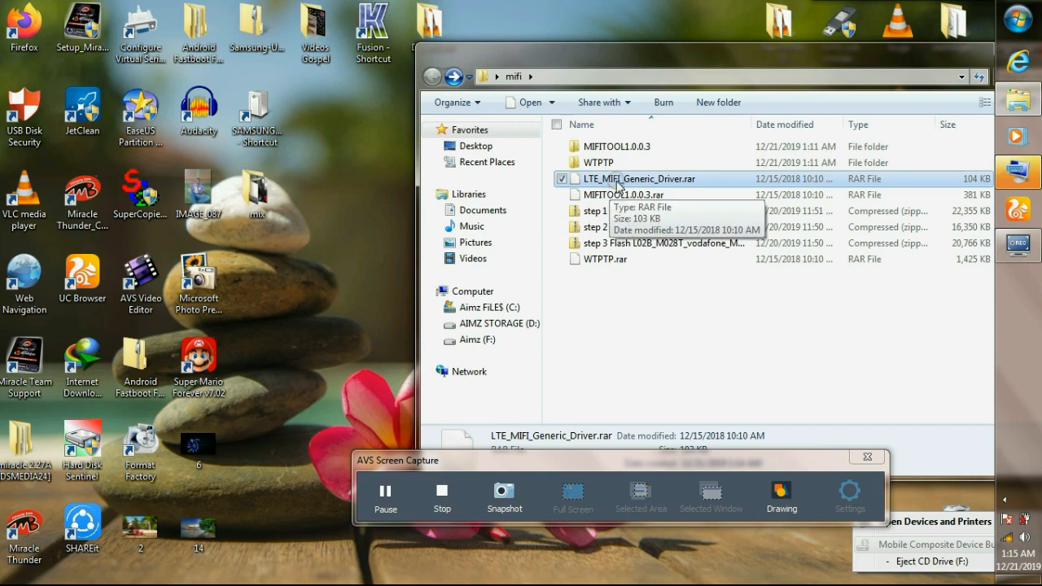
pyautogui.rightClick(639, 179)
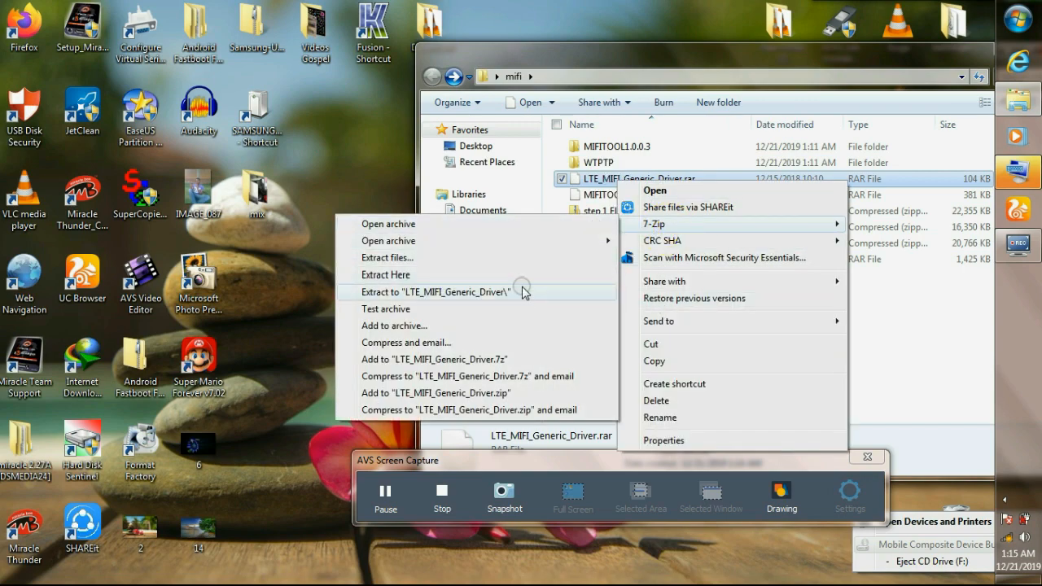
pyautogui.click(435, 292)
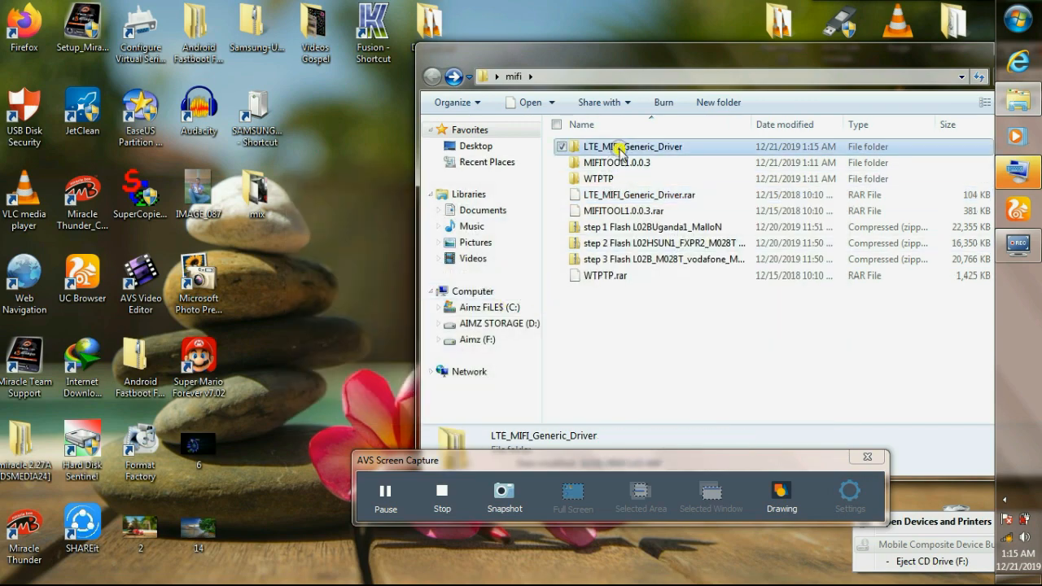
pyautogui.doubleClick(632, 146)
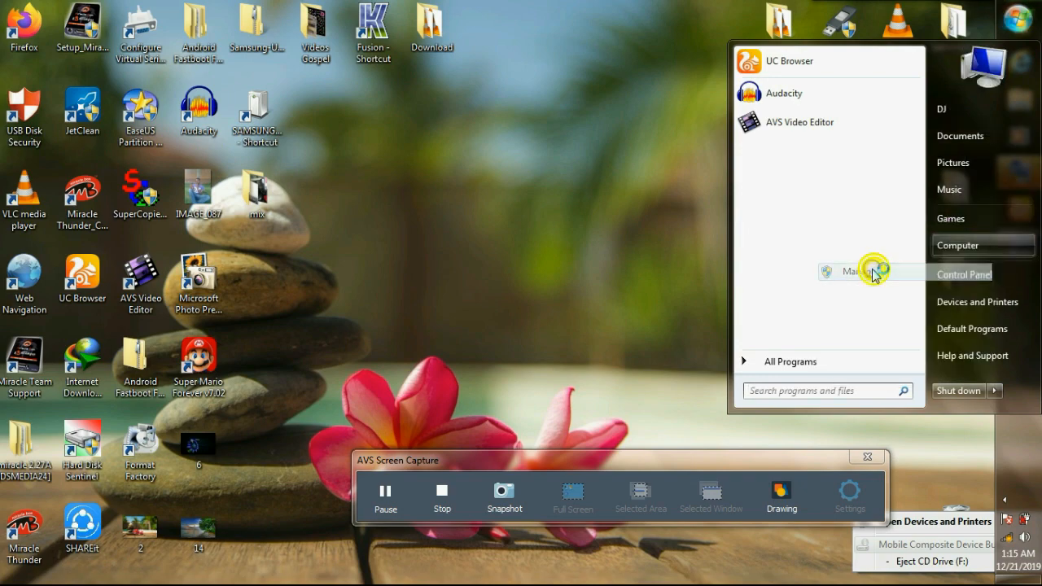
# Show Device Manager's list with the unrecognised Mobile AT and Mobile Diag Interfaces selected
pyautogui.click(851, 271)
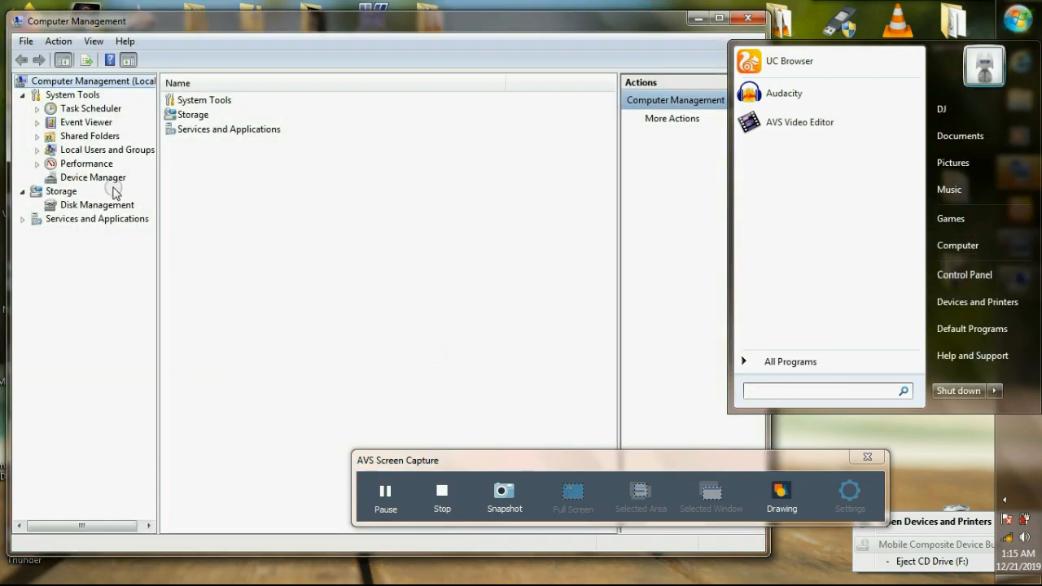
pyautogui.click(93, 177)
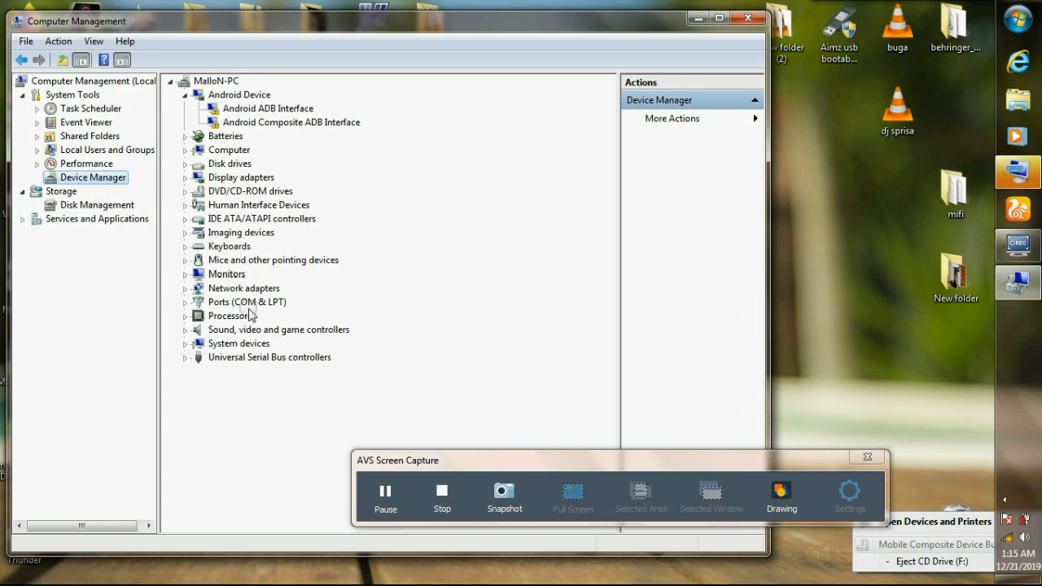
pyautogui.moveTo(248, 321)
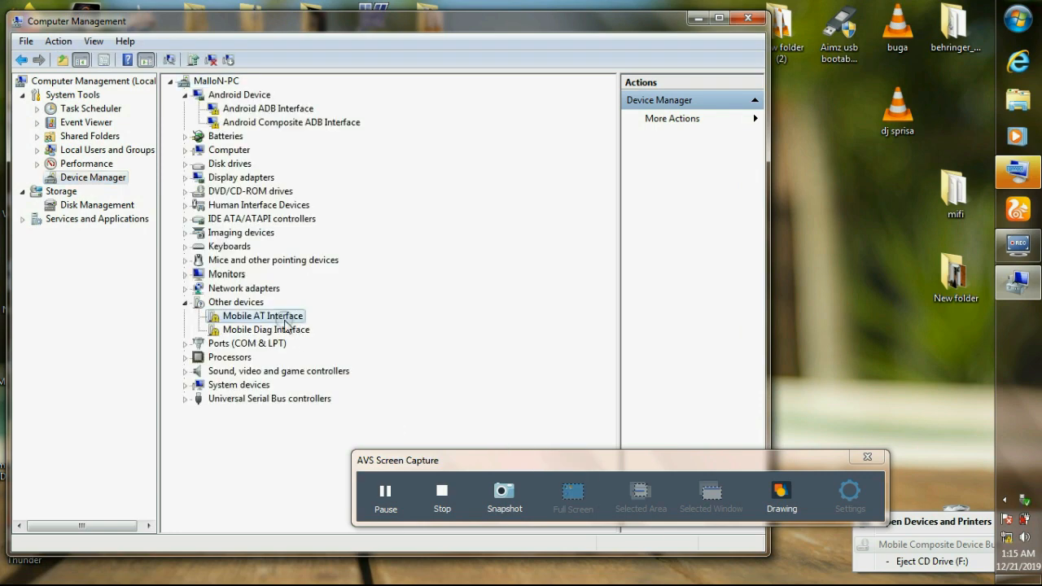
pyautogui.click(266, 329)
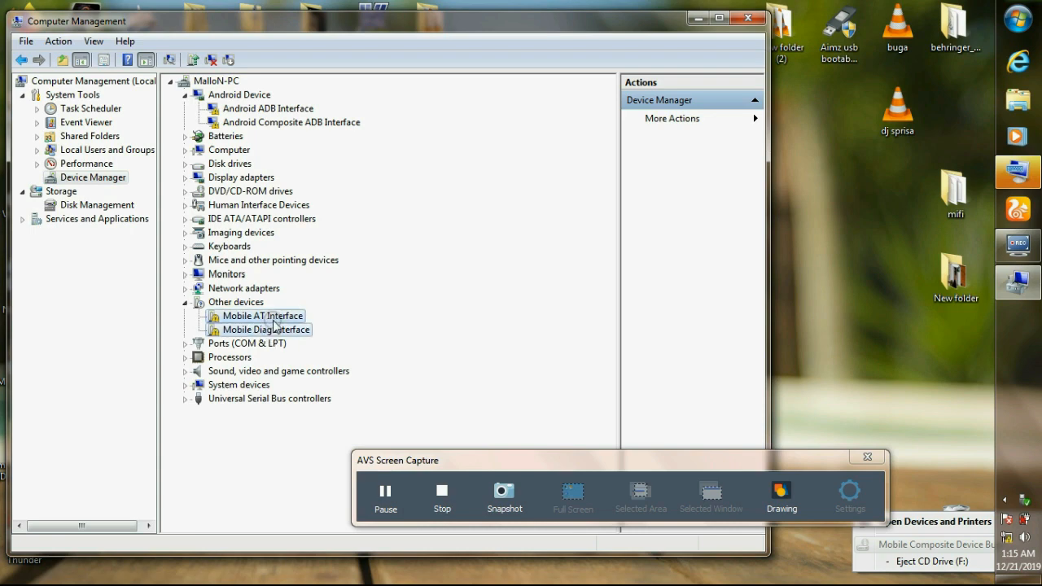
pyautogui.click(267, 328)
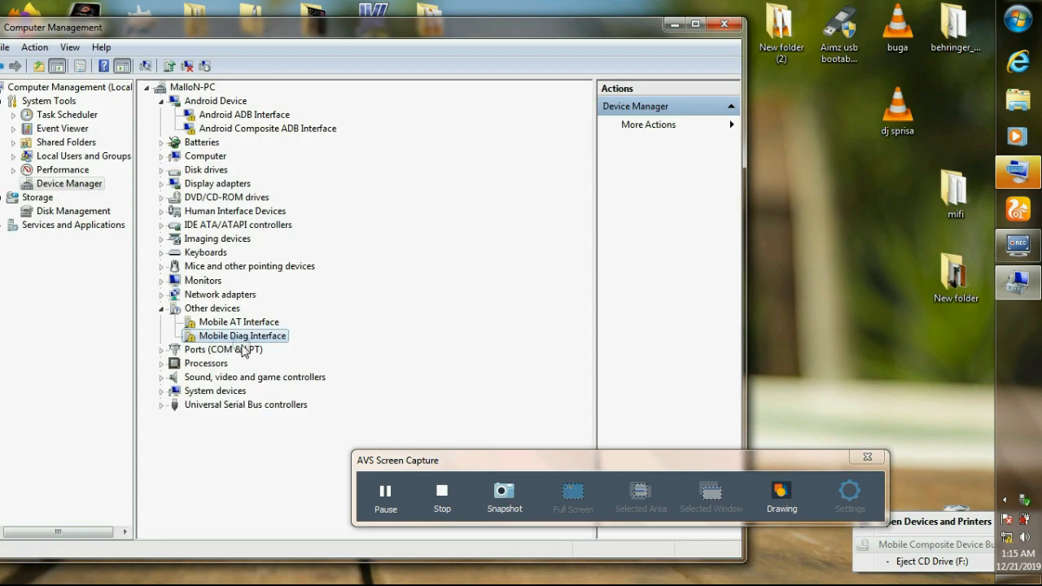
# Start the Add legacy hardware wizard for all device types, choosing Have Disk
pyautogui.click(34, 47)
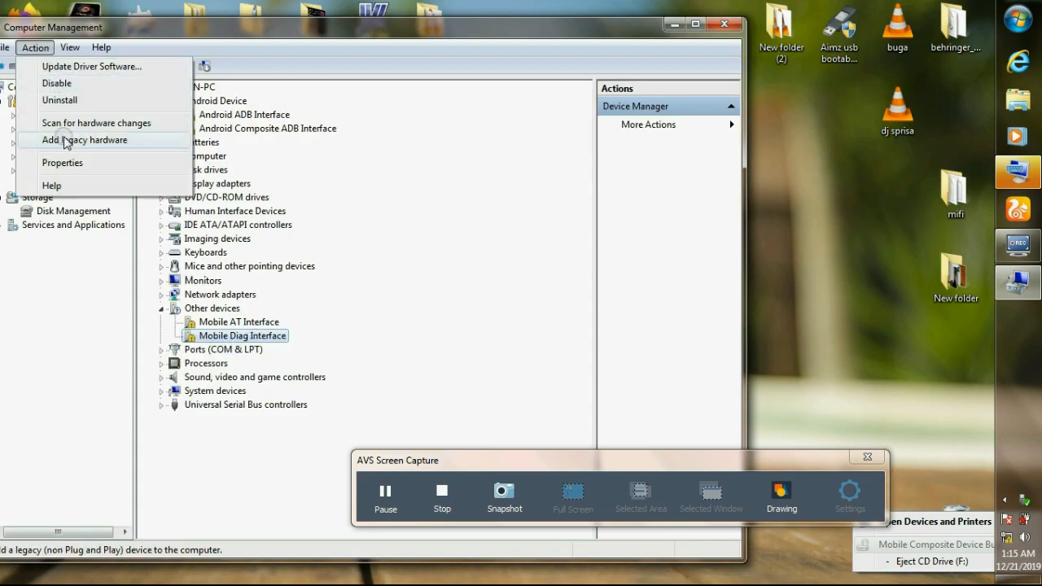
pyautogui.click(86, 140)
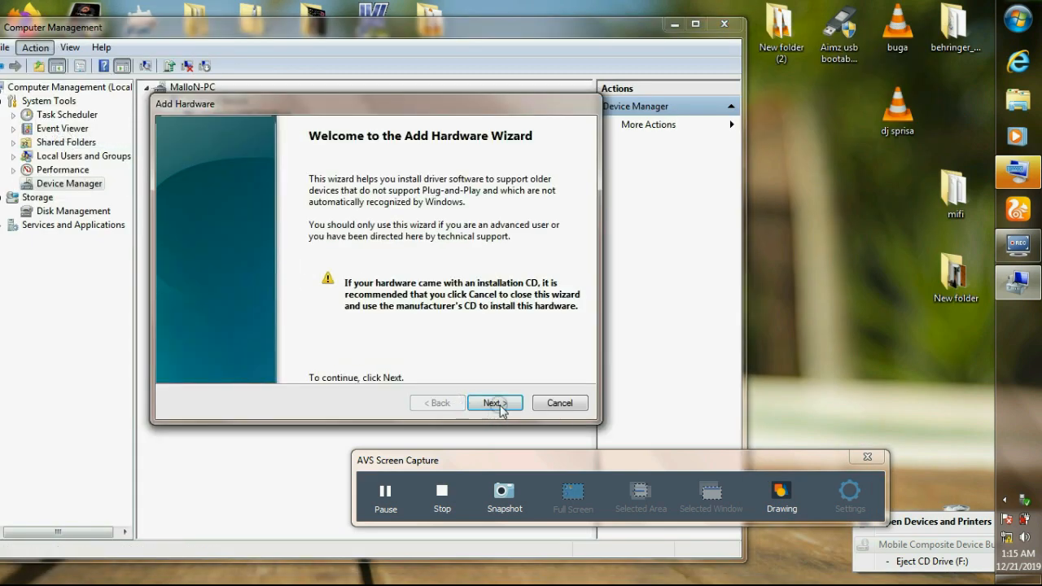
pyautogui.click(491, 403)
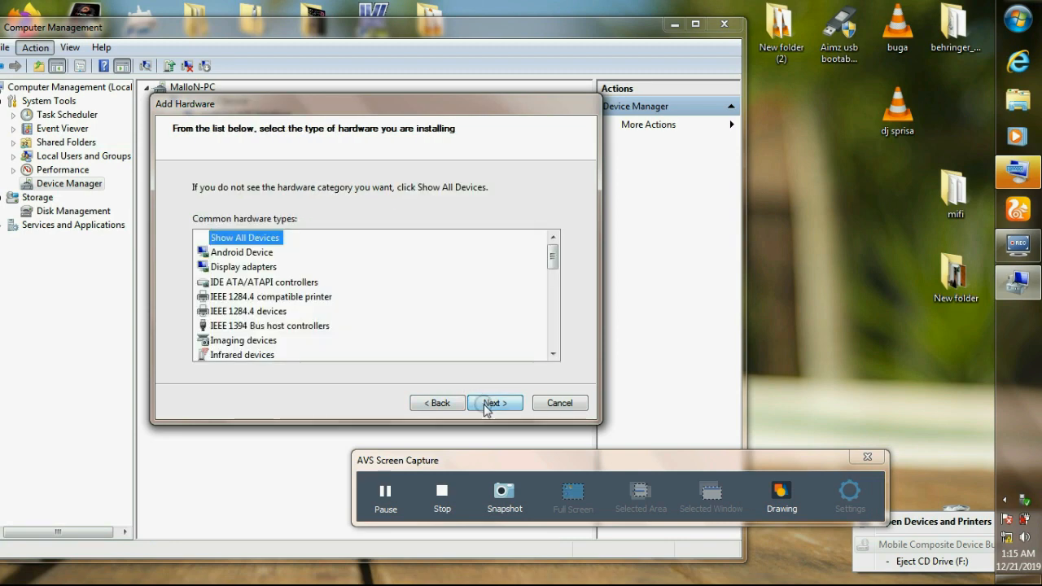
pyautogui.click(494, 403)
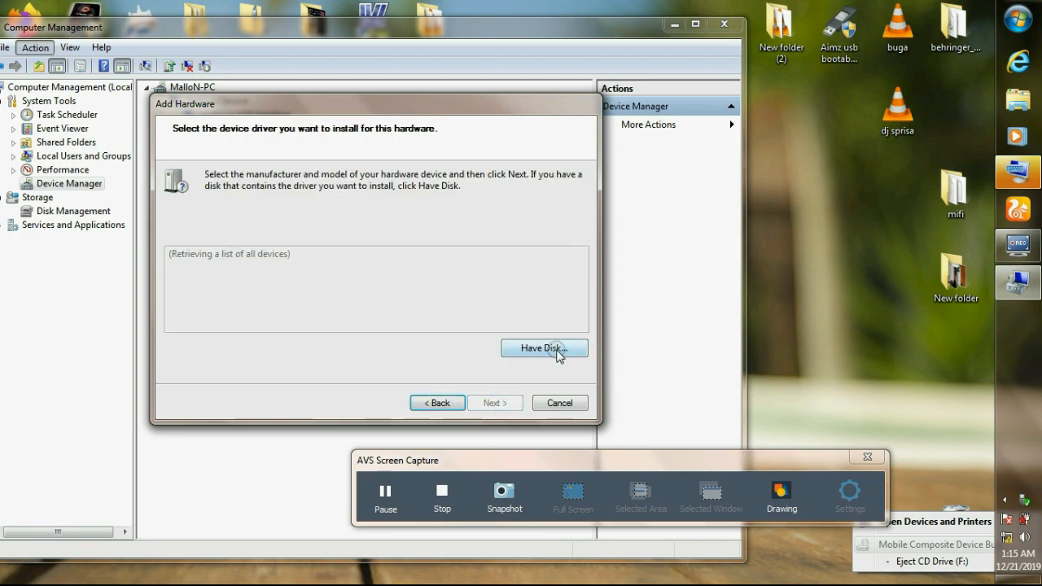
pyautogui.click(544, 348)
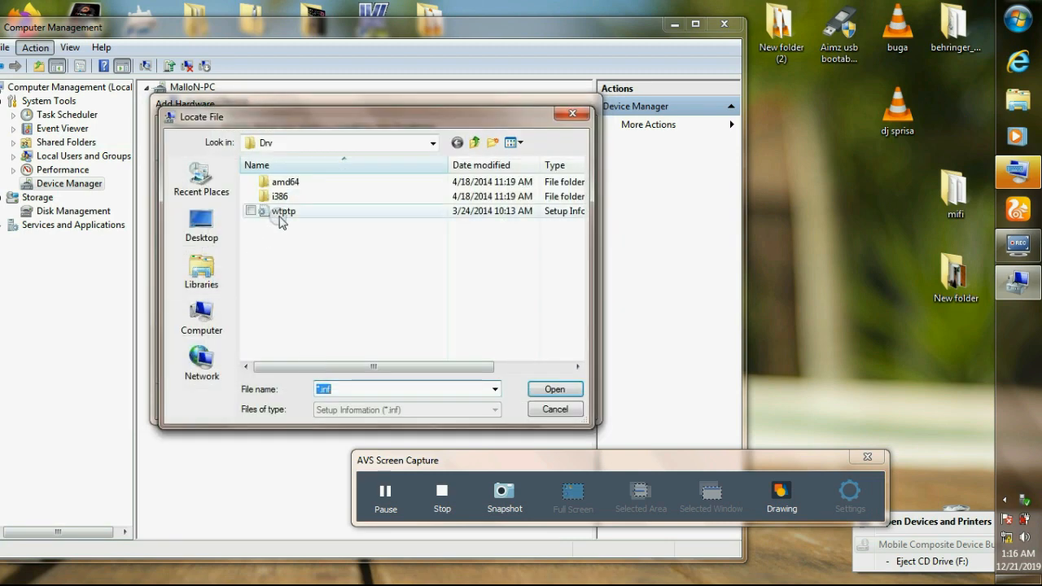
# Point the driver source at mdiagusb_win7 in Desktop\mifi\LTE_MIFI_Generic_Driver
pyautogui.click(201, 224)
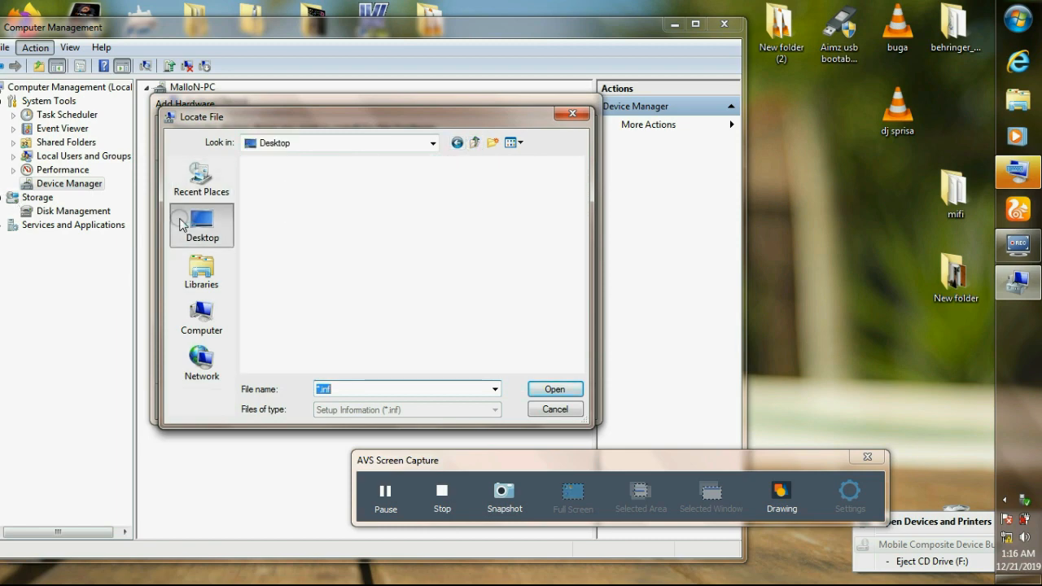
pyautogui.click(201, 226)
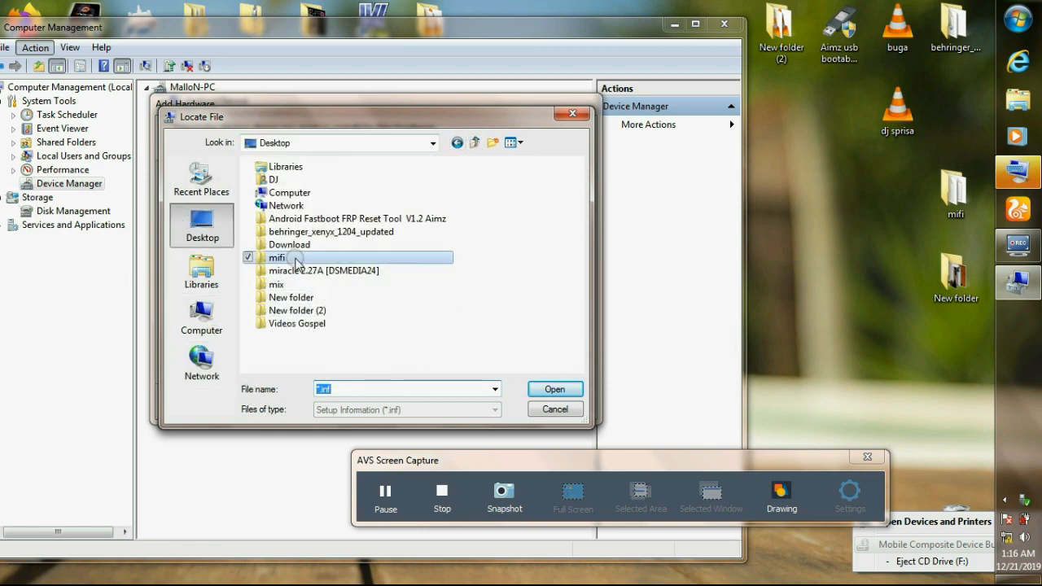
pyautogui.doubleClick(277, 257)
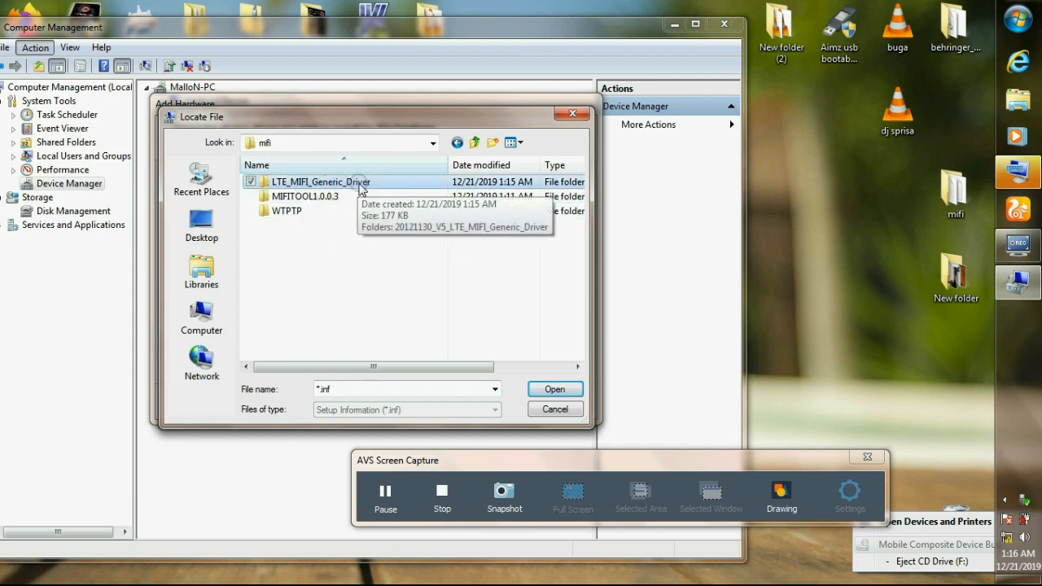
pyautogui.doubleClick(320, 181)
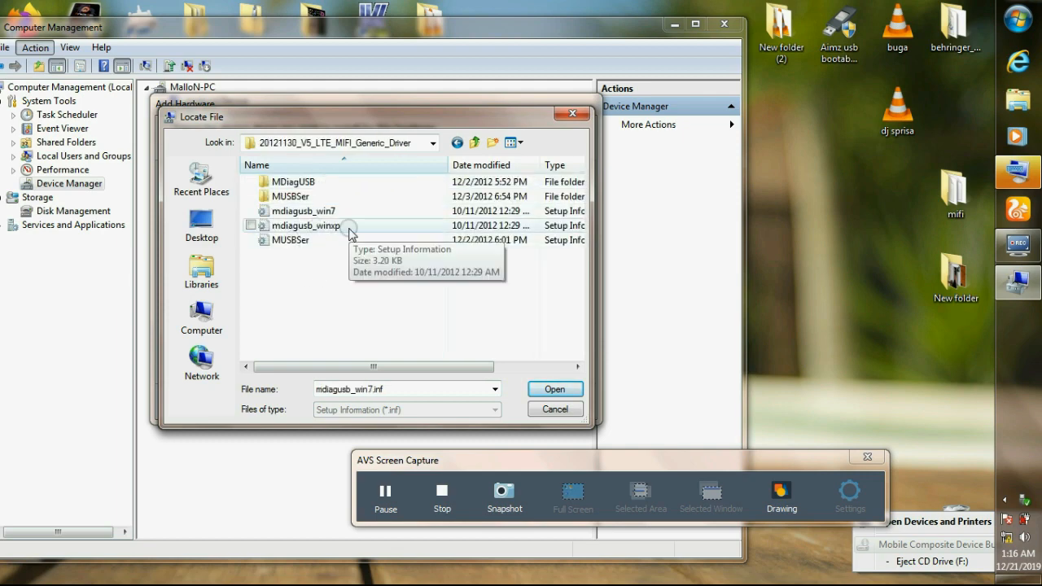
pyautogui.click(303, 211)
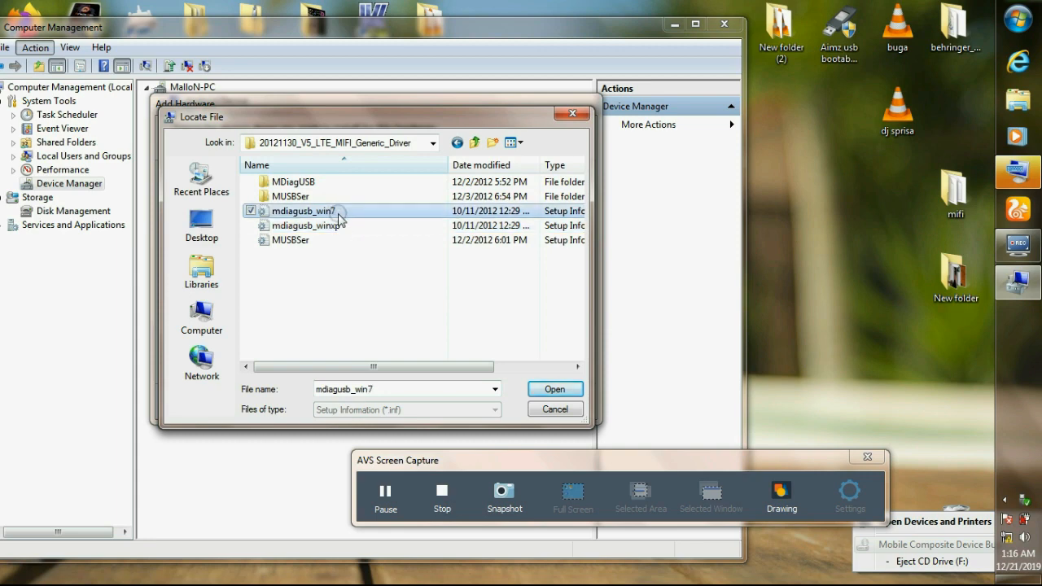
pyautogui.click(555, 389)
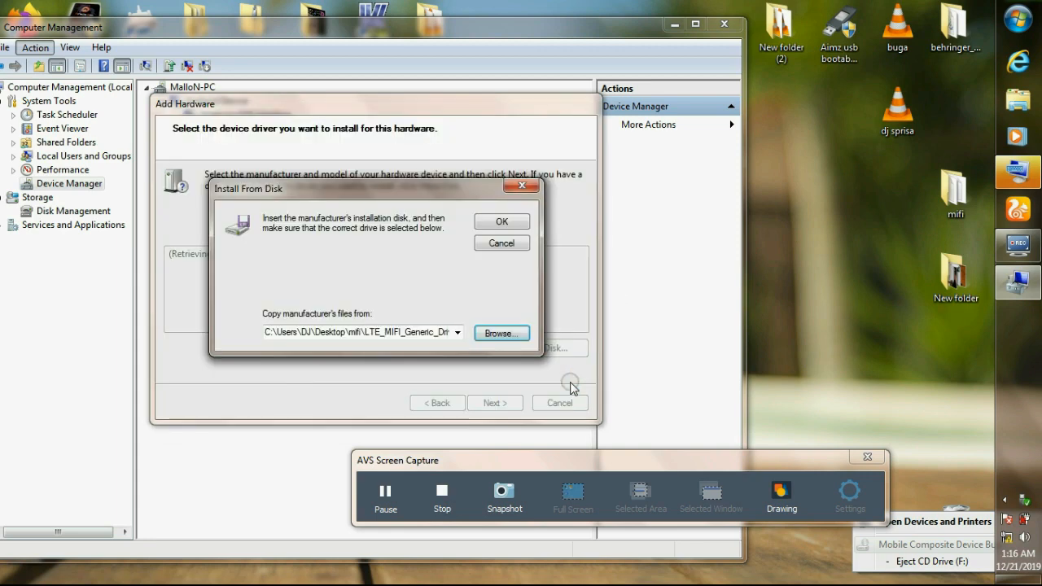
# Confirm the disk location and install Marvell AT Interface, finishing the wizard
pyautogui.click(502, 221)
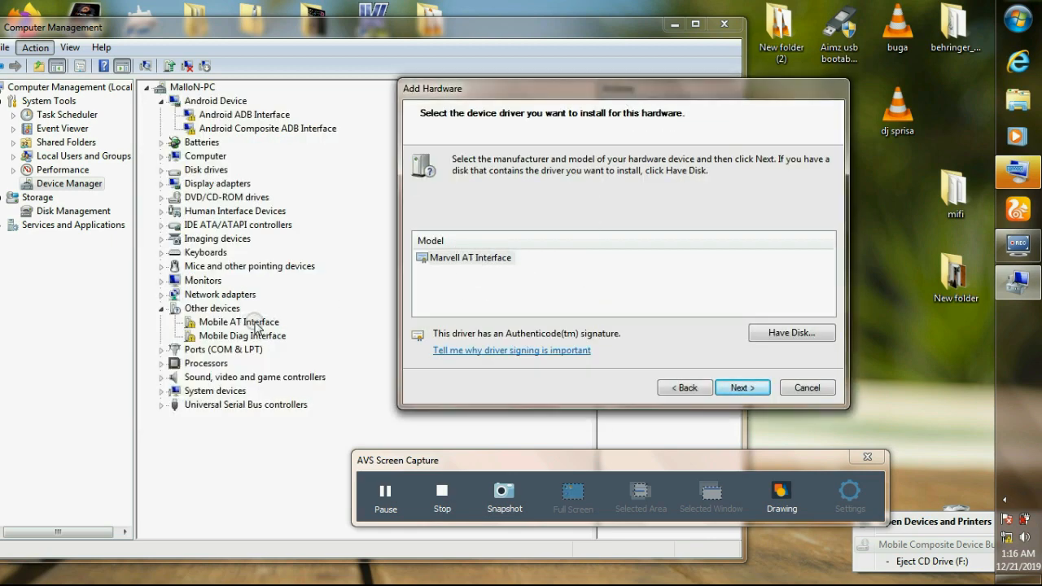
pyautogui.click(740, 386)
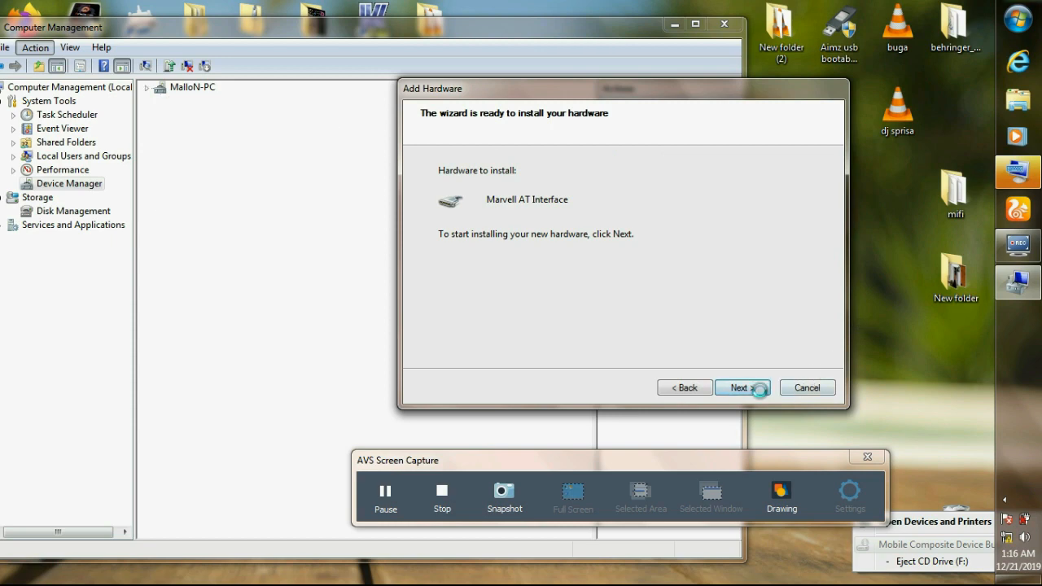
pyautogui.click(742, 387)
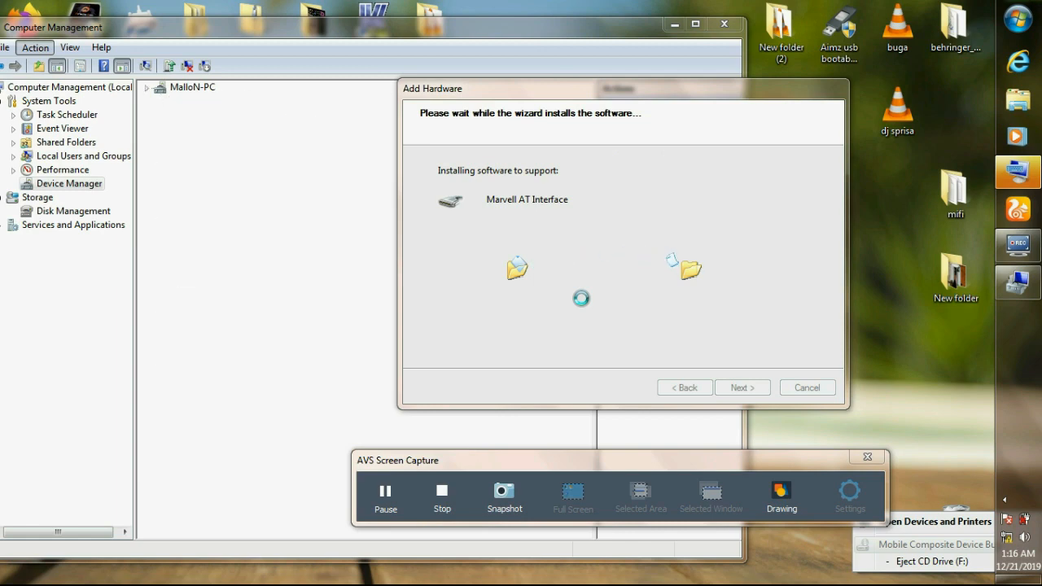
pyautogui.click(147, 87)
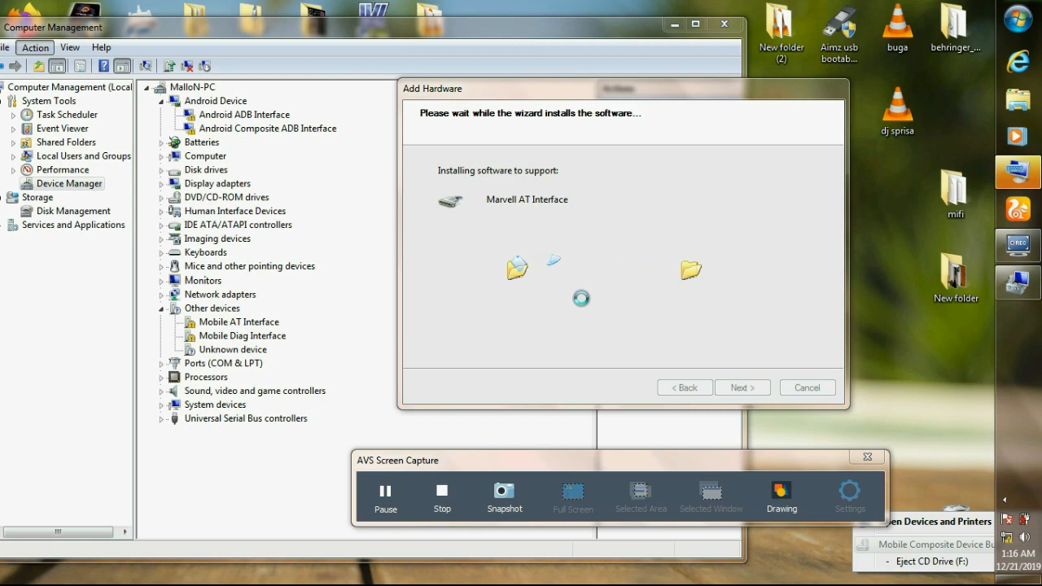
pyautogui.click(146, 87)
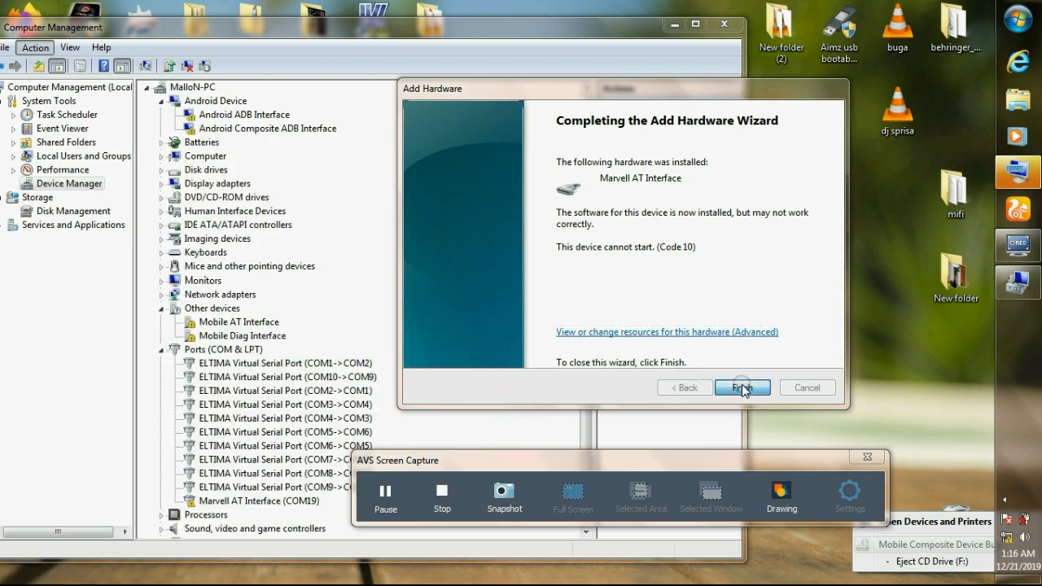
pyautogui.click(741, 387)
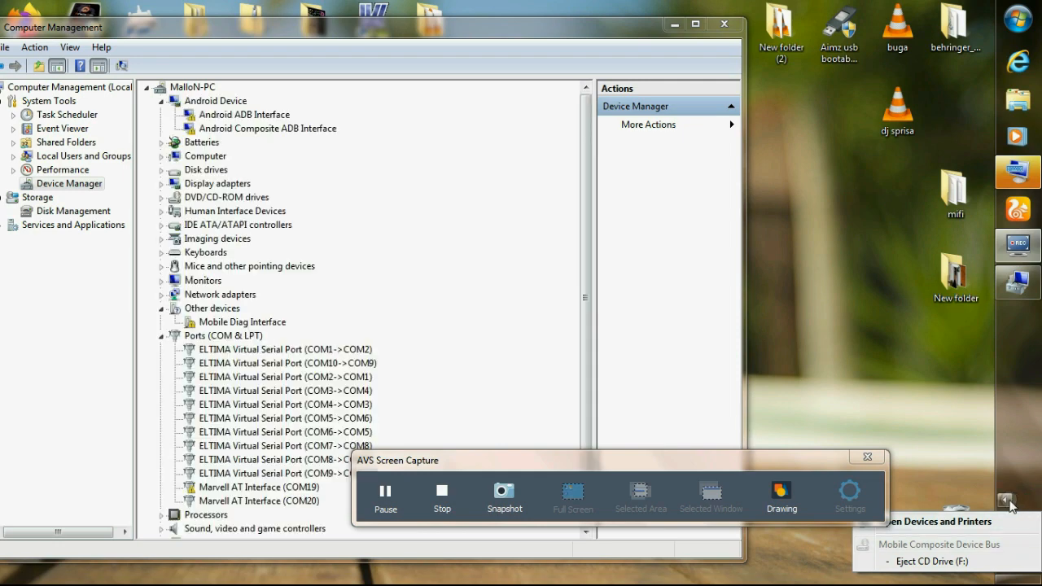
# Extract the step 1 Flash L02BUganda1_MalloN zip with 7-Zip and enter its firmware folder
pyautogui.click(1009, 500)
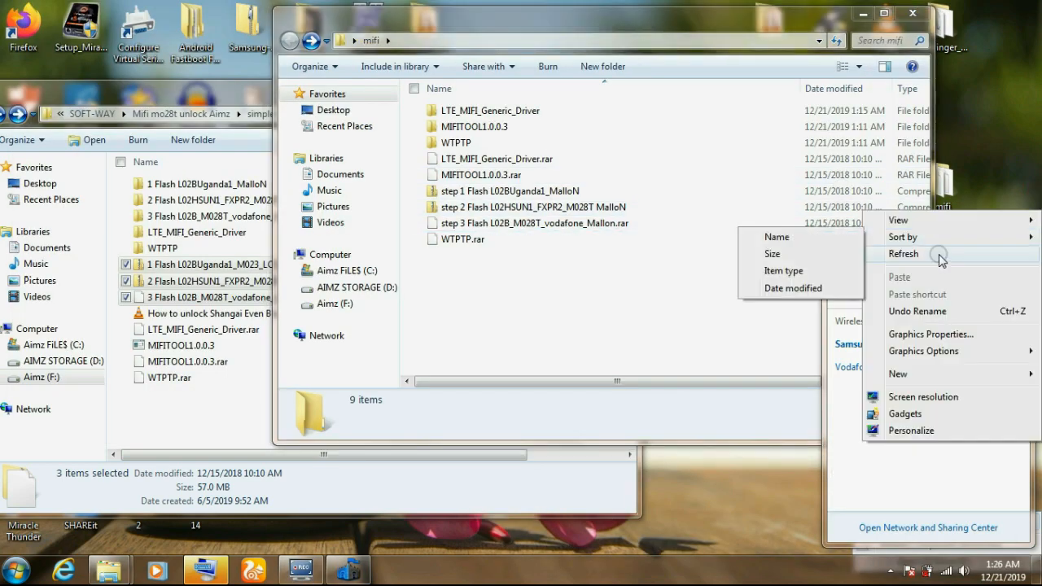
pyautogui.click(903, 253)
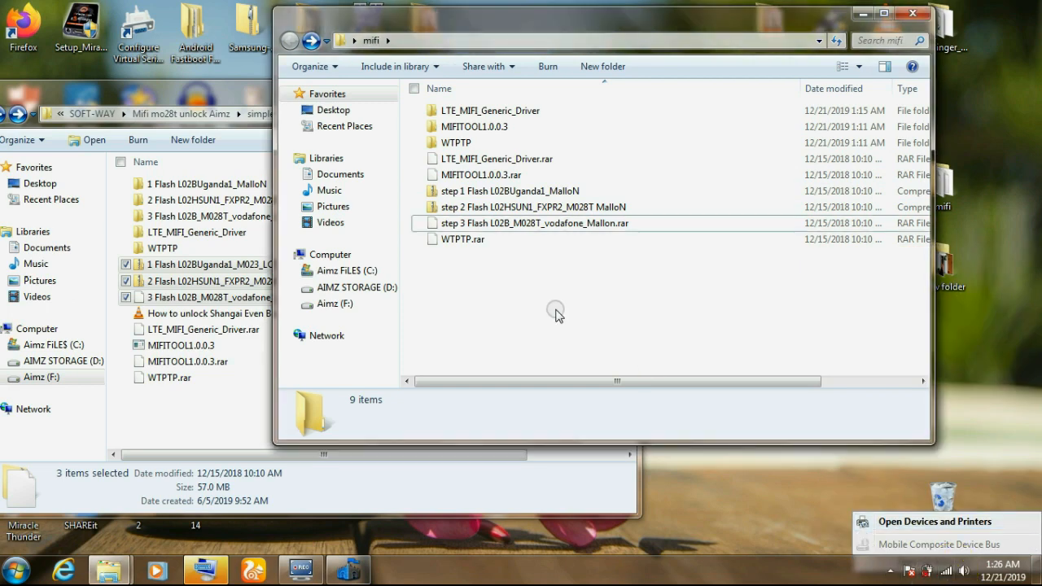
pyautogui.moveTo(603, 12); pyautogui.dragTo(598, 68)
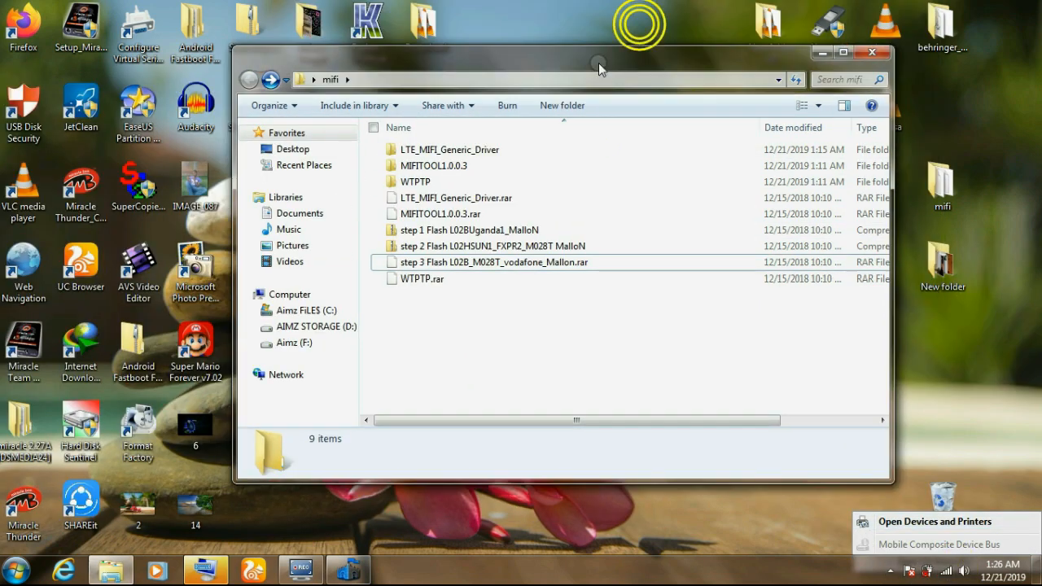
pyautogui.click(469, 230)
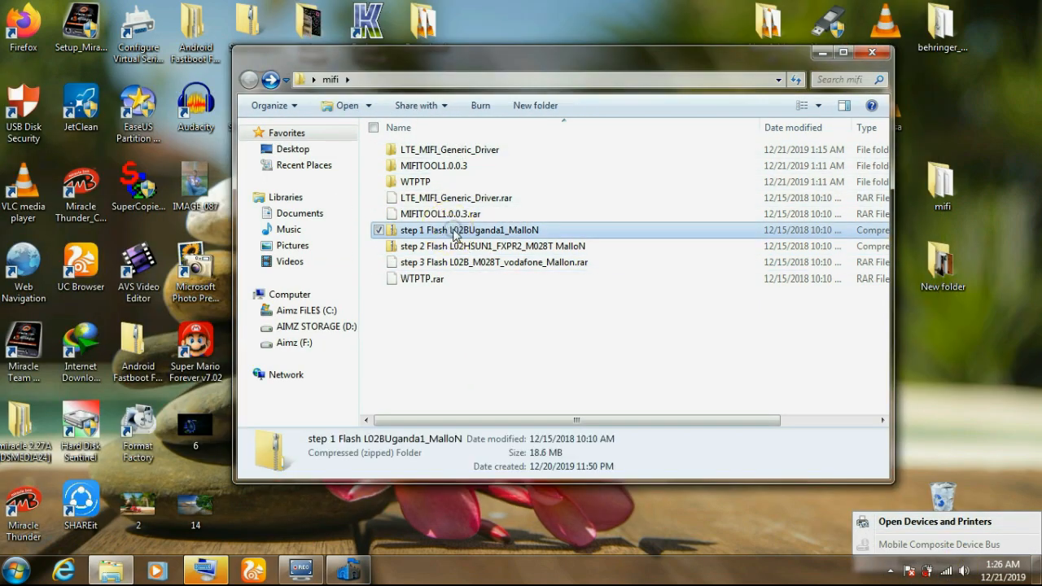
pyautogui.moveTo(497, 229)
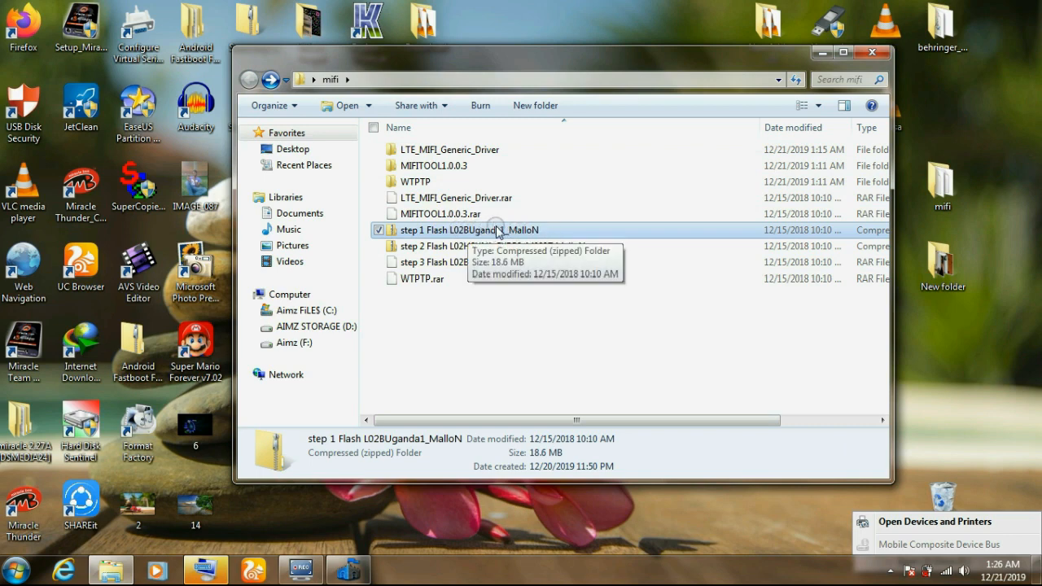
pyautogui.moveTo(439, 121)
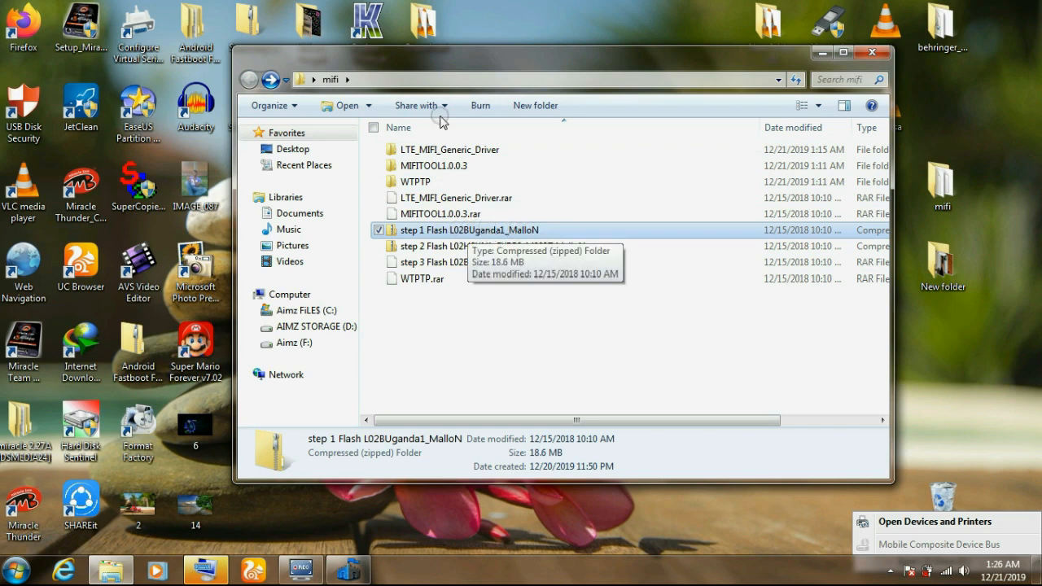
pyautogui.rightClick(469, 229)
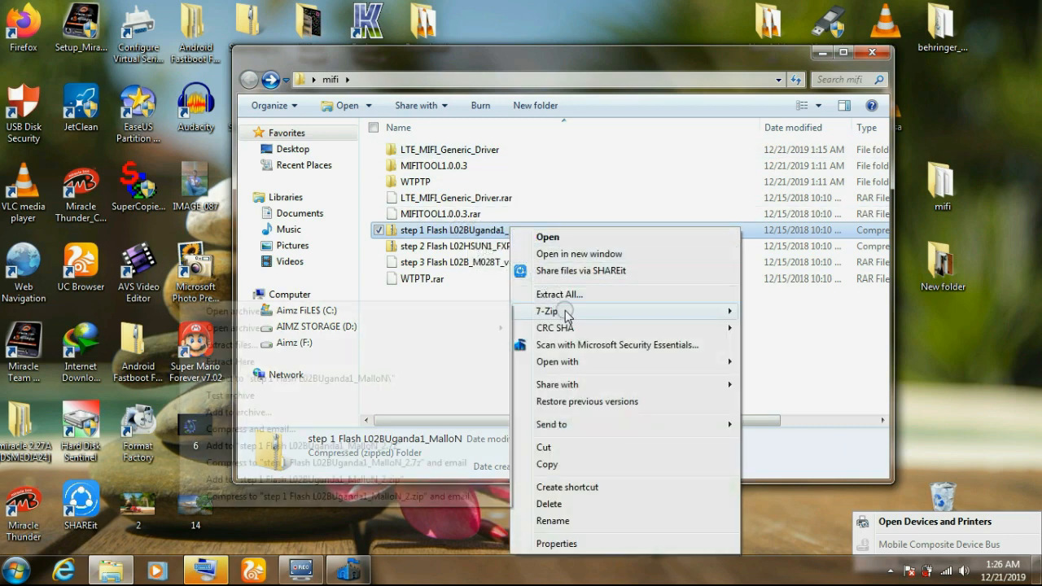
pyautogui.click(406, 356)
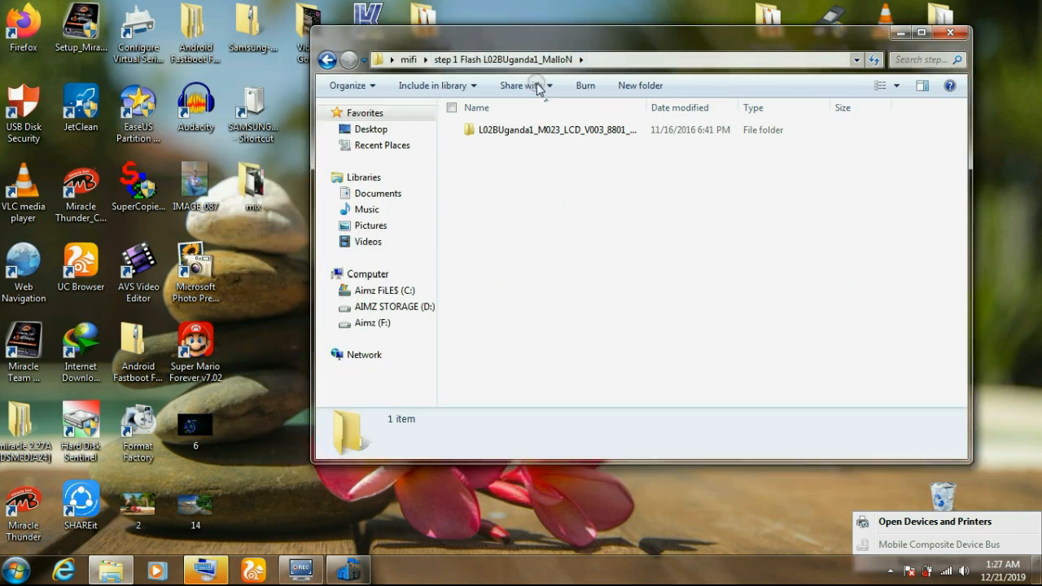
pyautogui.doubleClick(553, 129)
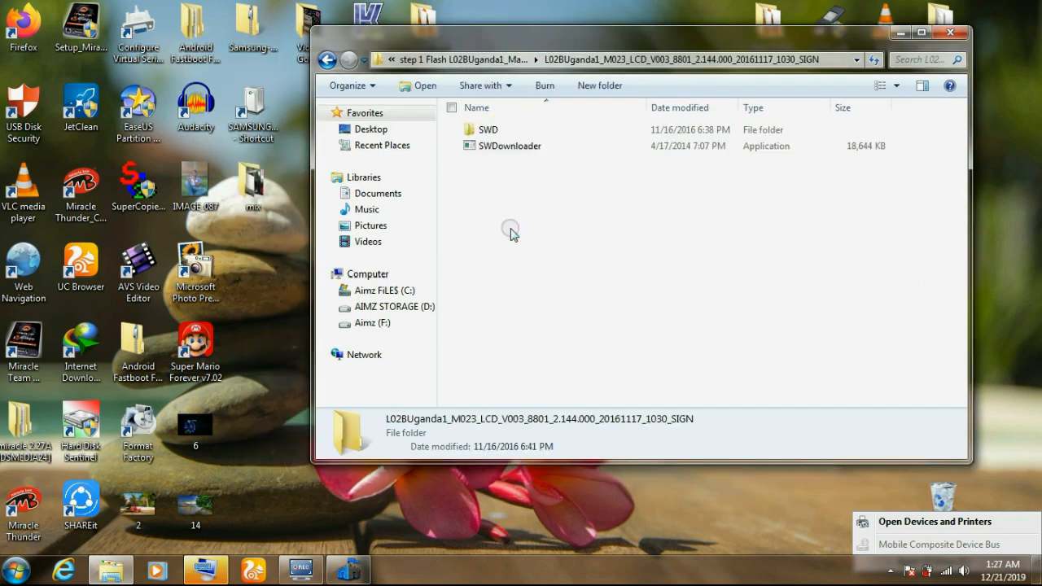
pyautogui.click(510, 146)
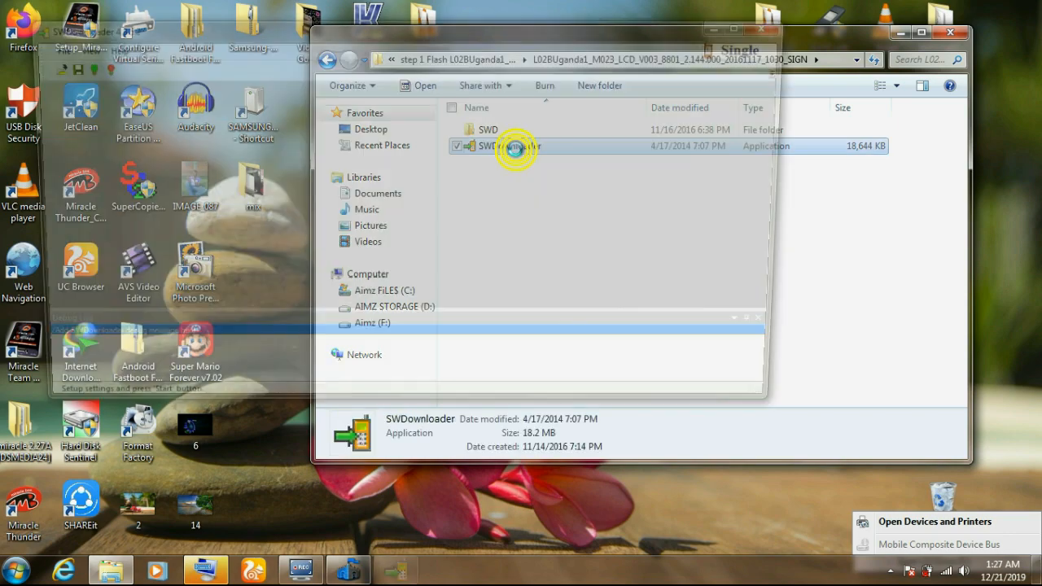
# Launch SWDownloader.exe from the step 1 firmware folder
pyautogui.doubleClick(504, 146)
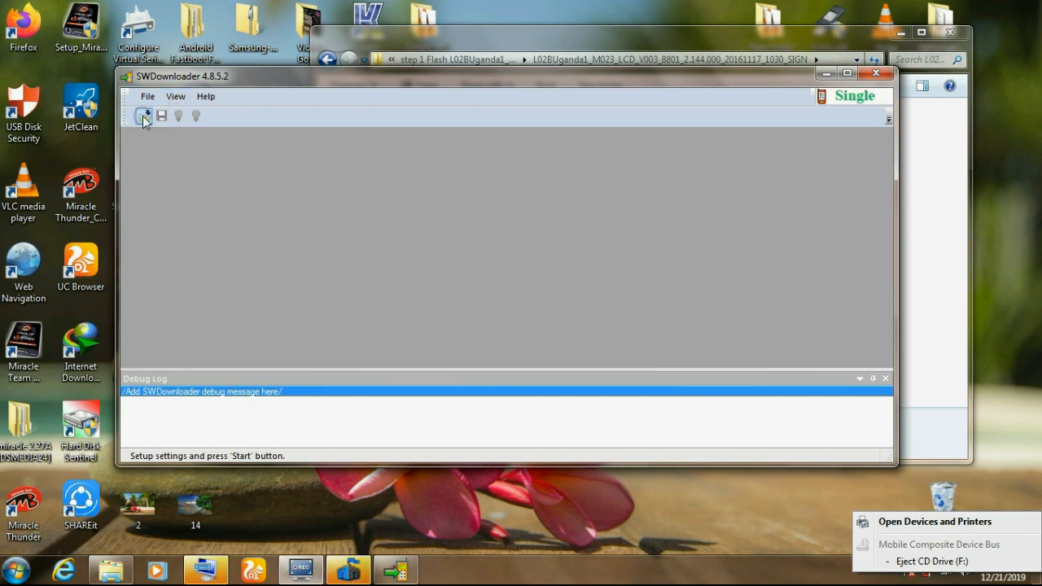
# Load SWD\Nezha_MiFi5_LWG_Only_Nontrusted.blf with Erase All Flash enabled and start flashing
pyautogui.click(144, 116)
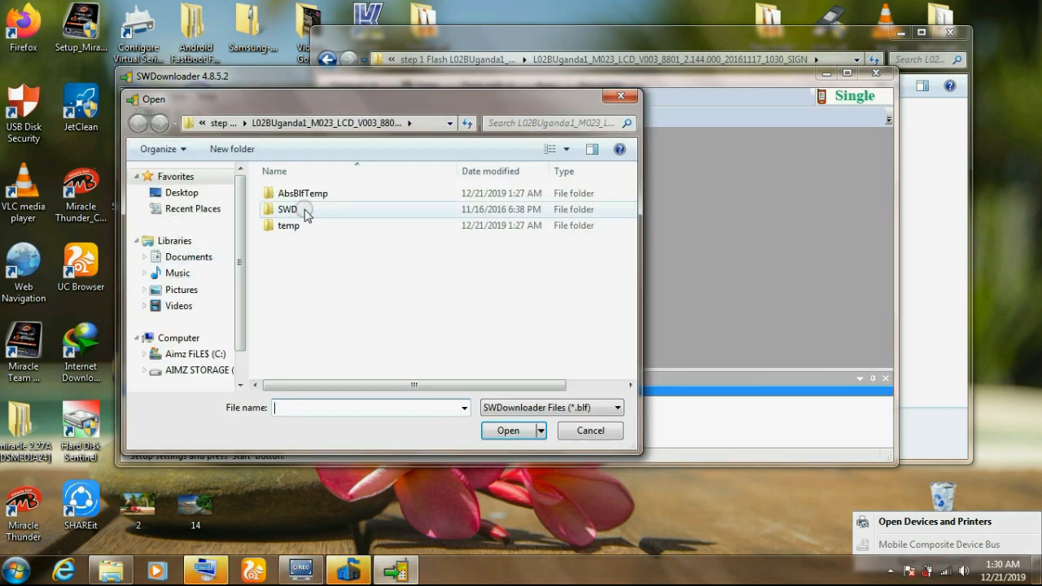
pyautogui.doubleClick(287, 209)
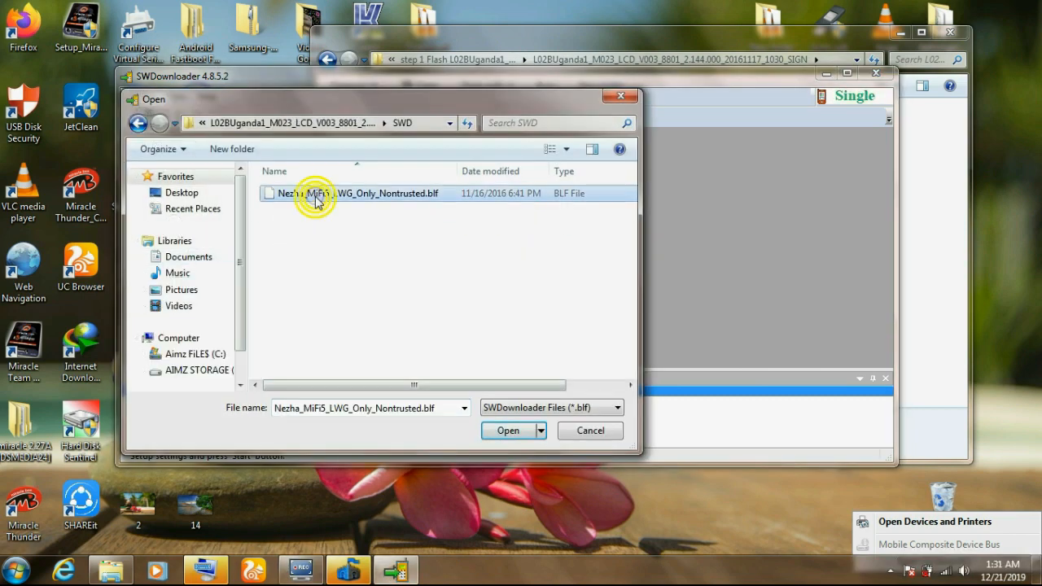
pyautogui.click(507, 430)
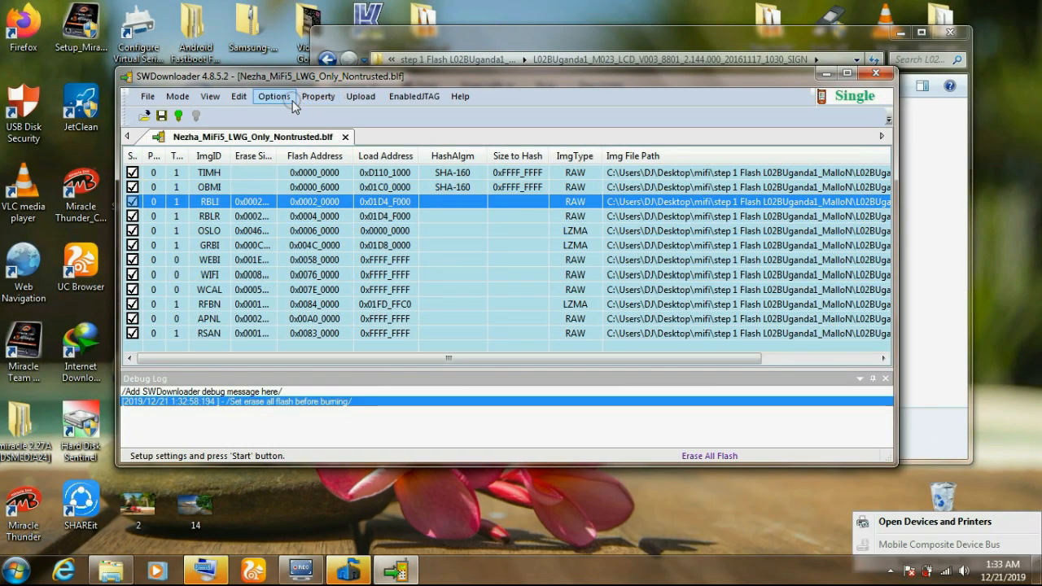
pyautogui.click(274, 96)
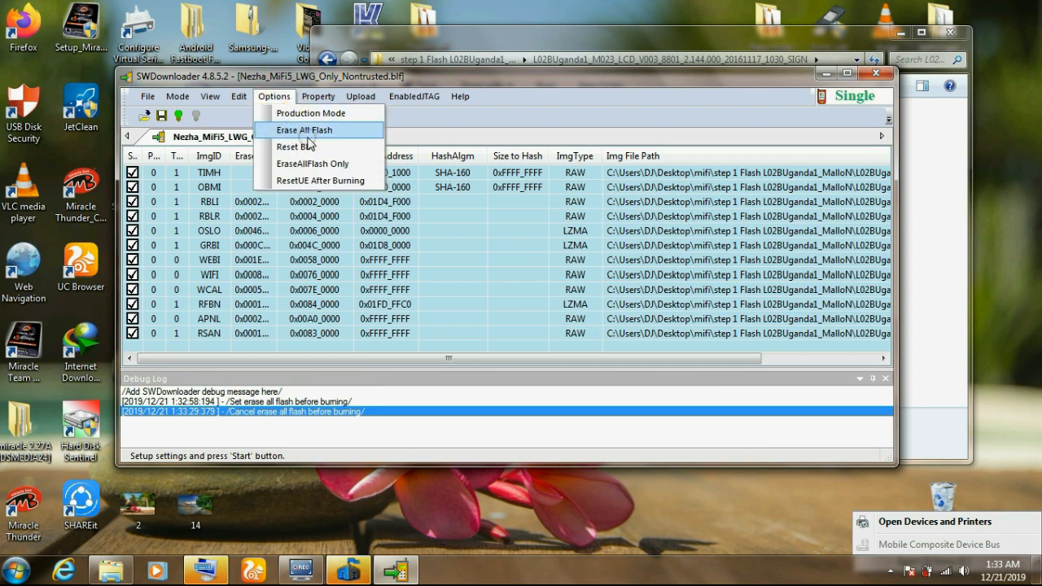
pyautogui.moveTo(307, 142)
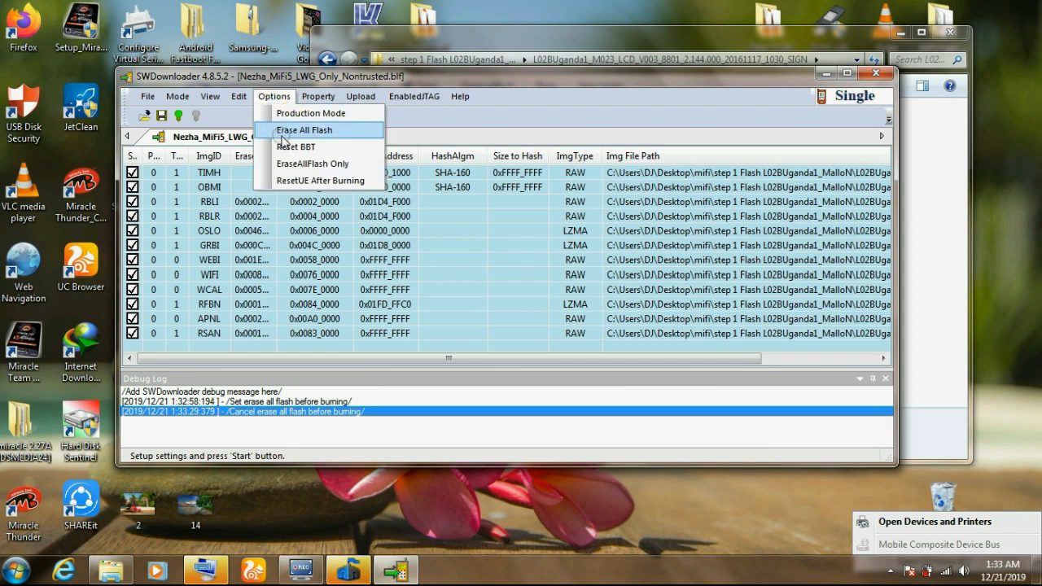
pyautogui.click(303, 130)
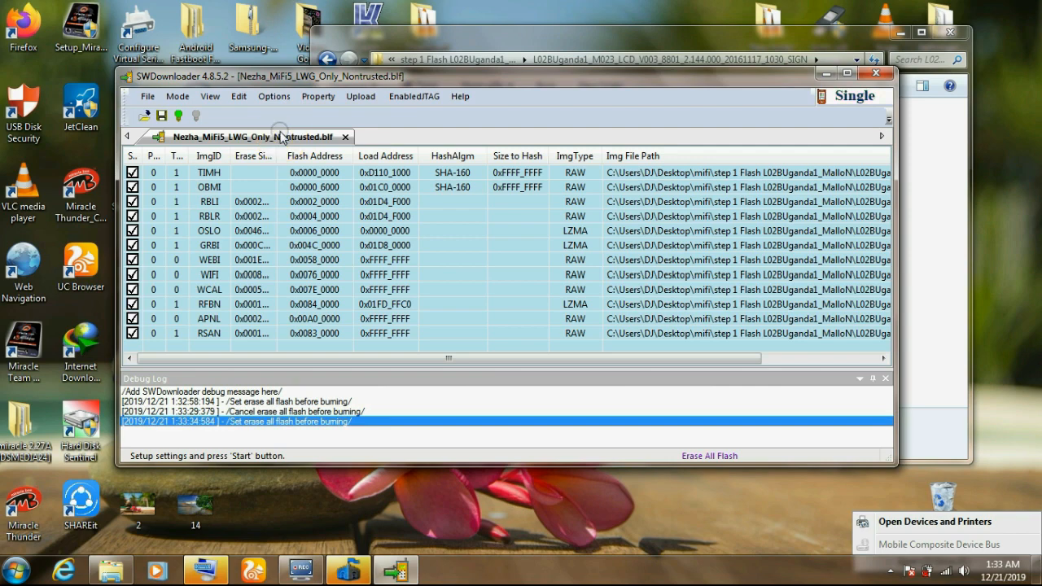
pyautogui.moveTo(178, 115)
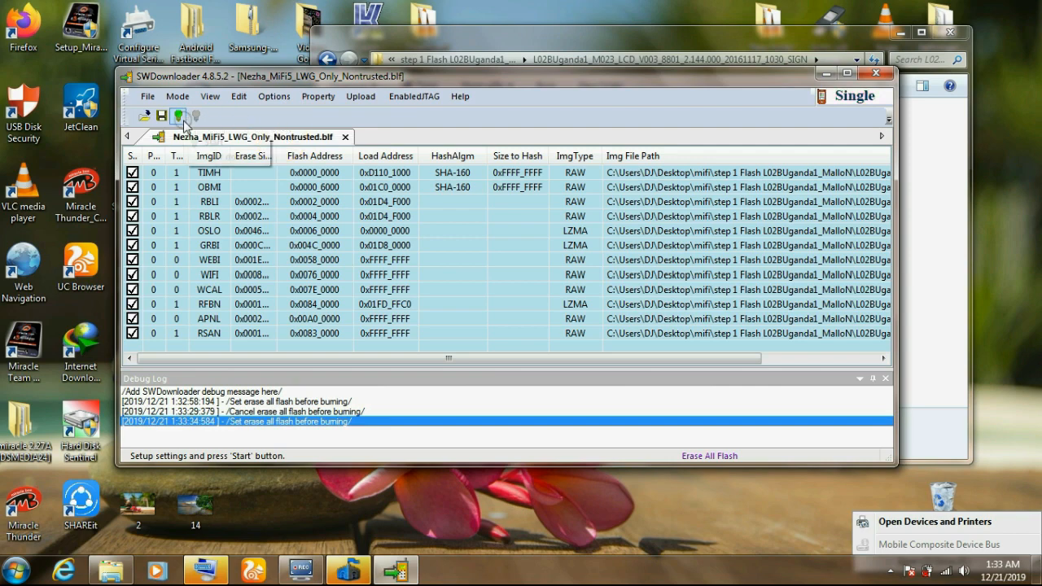
pyautogui.click(177, 114)
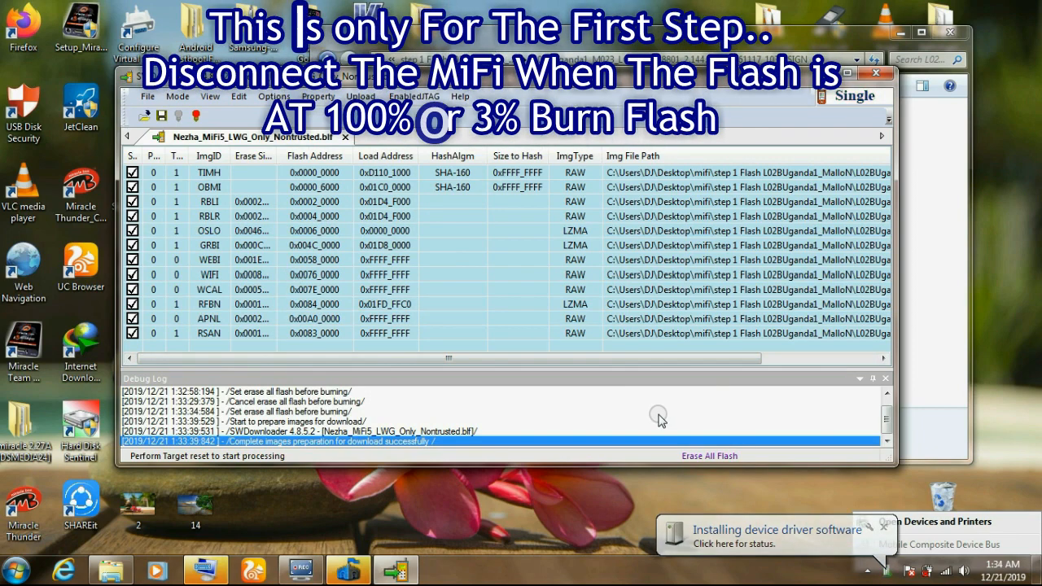
# Watch the Debug Log while SWDownloader erases all flash on the MiFi
pyautogui.click(301, 568)
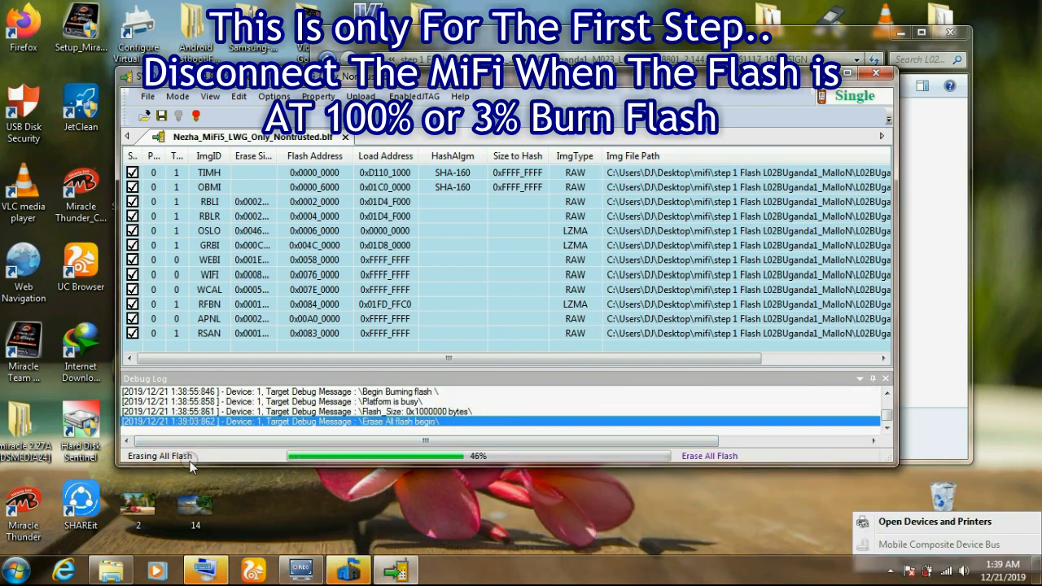
pyautogui.moveTo(699, 484)
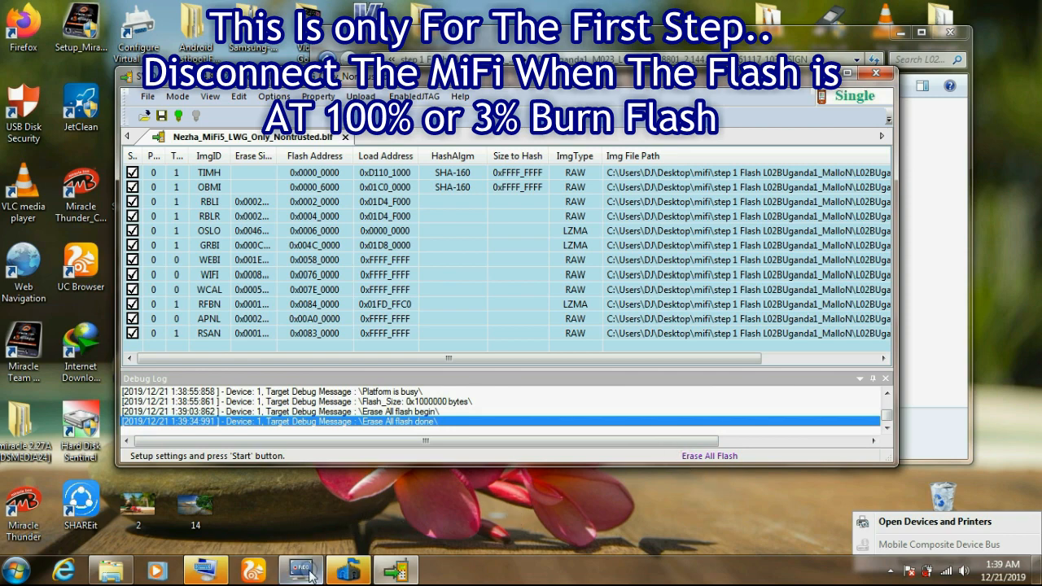
pyautogui.moveTo(460, 504)
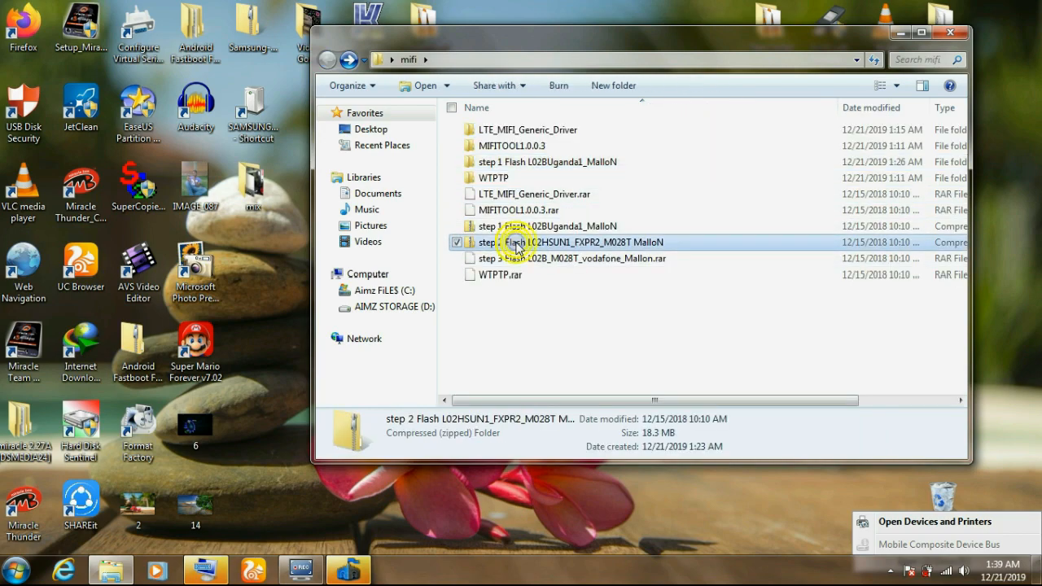
# Enter the step 2 Flash L02HSUN1 firmware folder and launch its SWDownloader.exe
pyautogui.rightClick(517, 242)
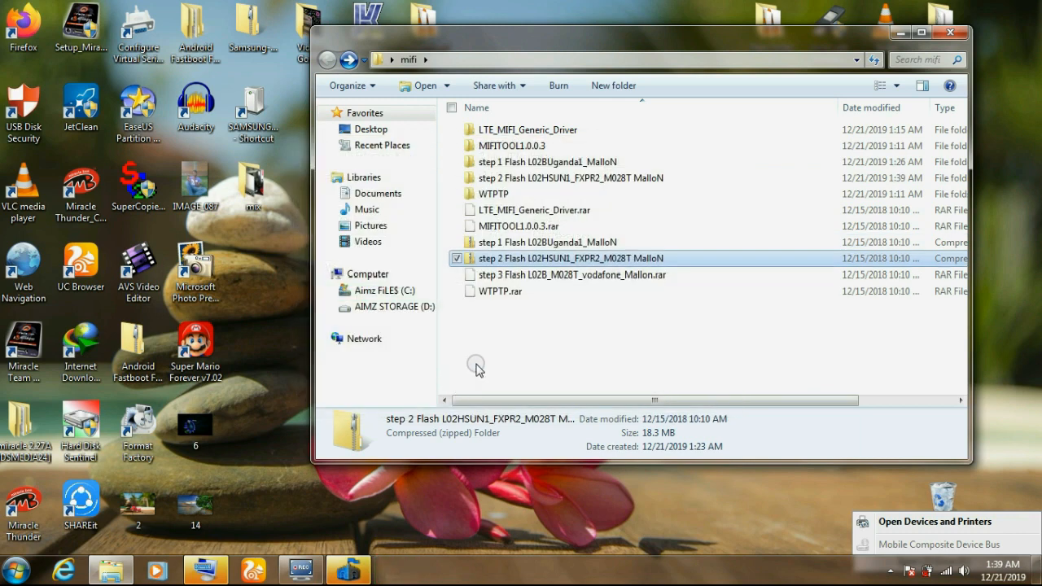
pyautogui.click(547, 161)
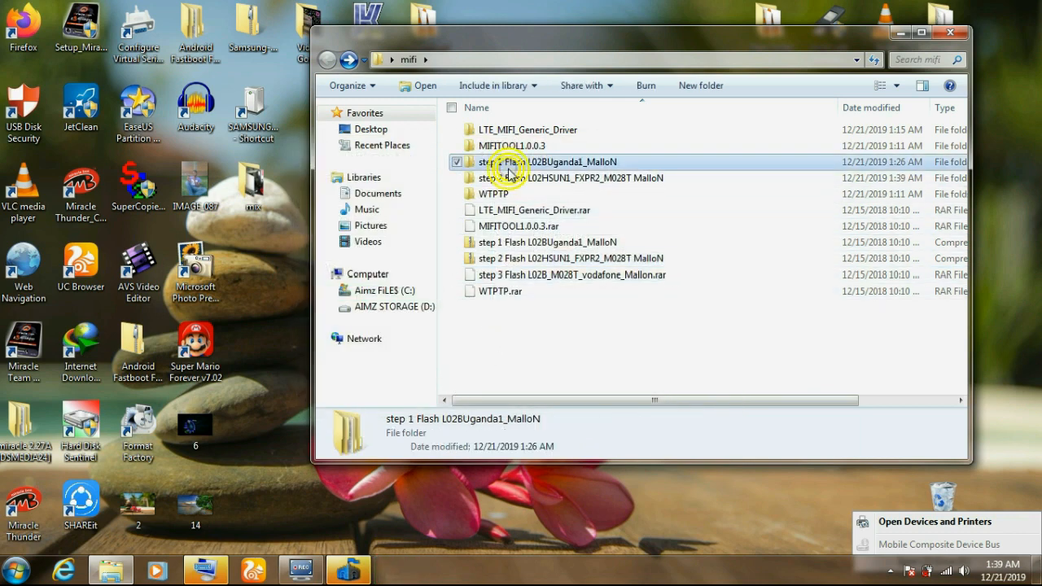
pyautogui.click(569, 178)
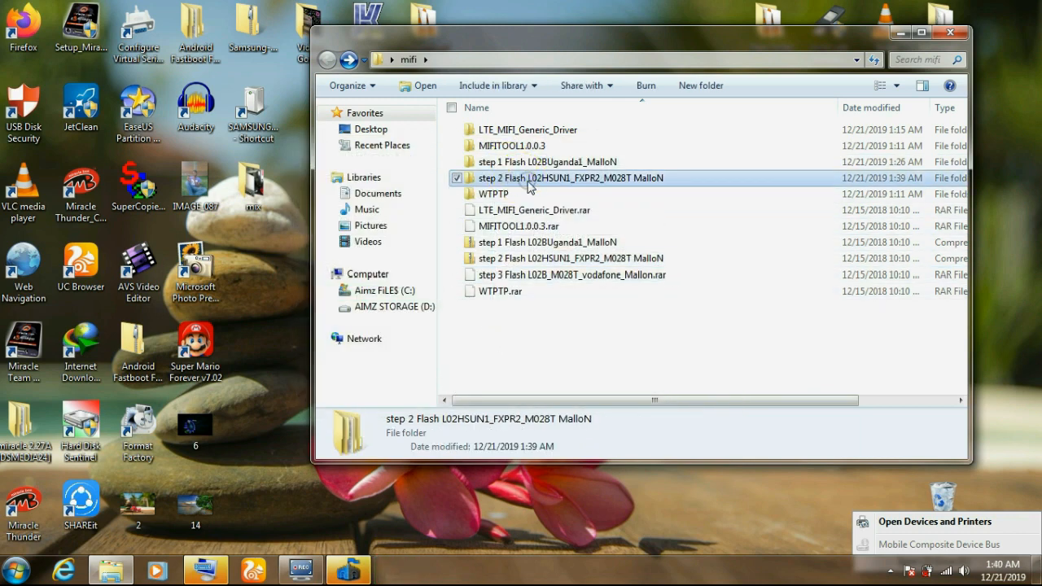
pyautogui.moveTo(512, 183)
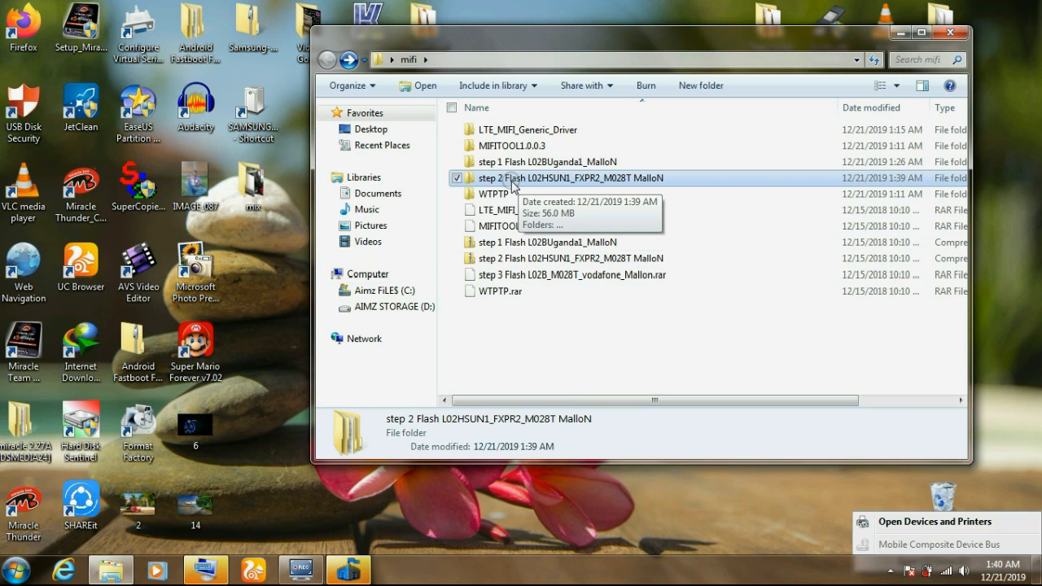
pyautogui.doubleClick(569, 177)
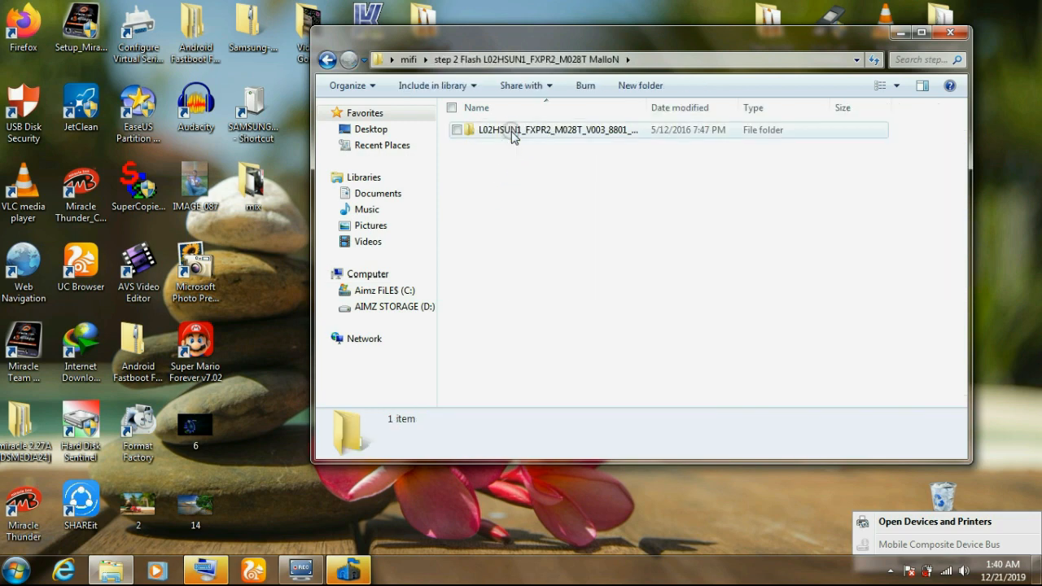
pyautogui.doubleClick(558, 130)
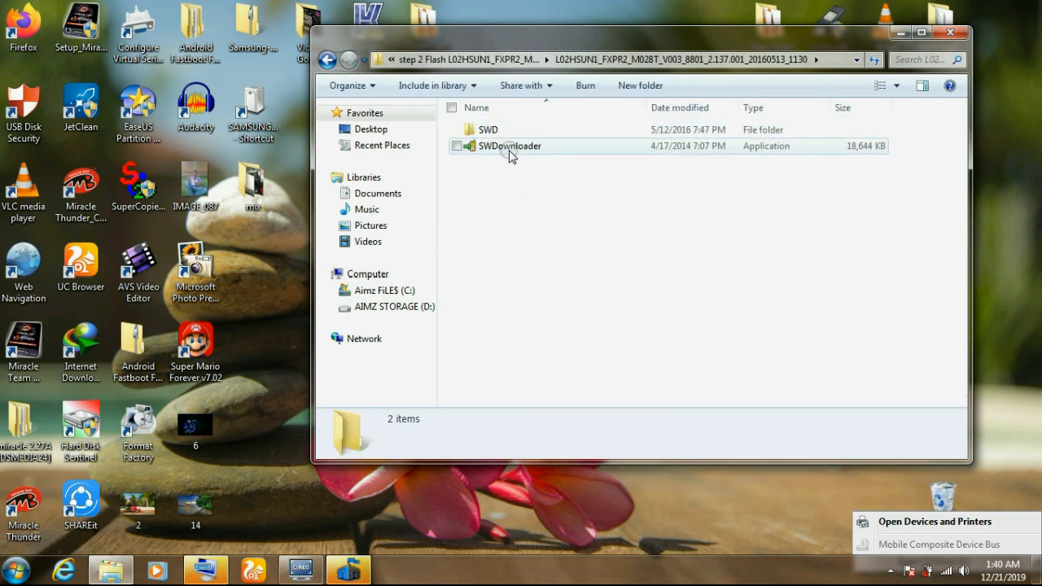
pyautogui.doubleClick(508, 146)
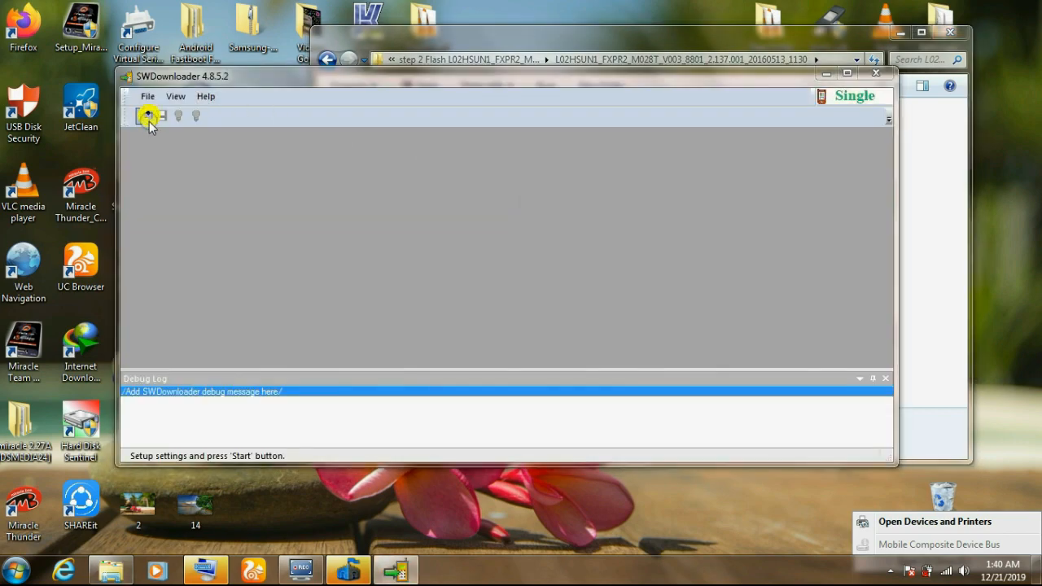
# Load Nezha_MiFi5_LWG_Only_Nontrusted.blf with Erase All Flash enabled and start the step 2 flash
pyautogui.click(148, 115)
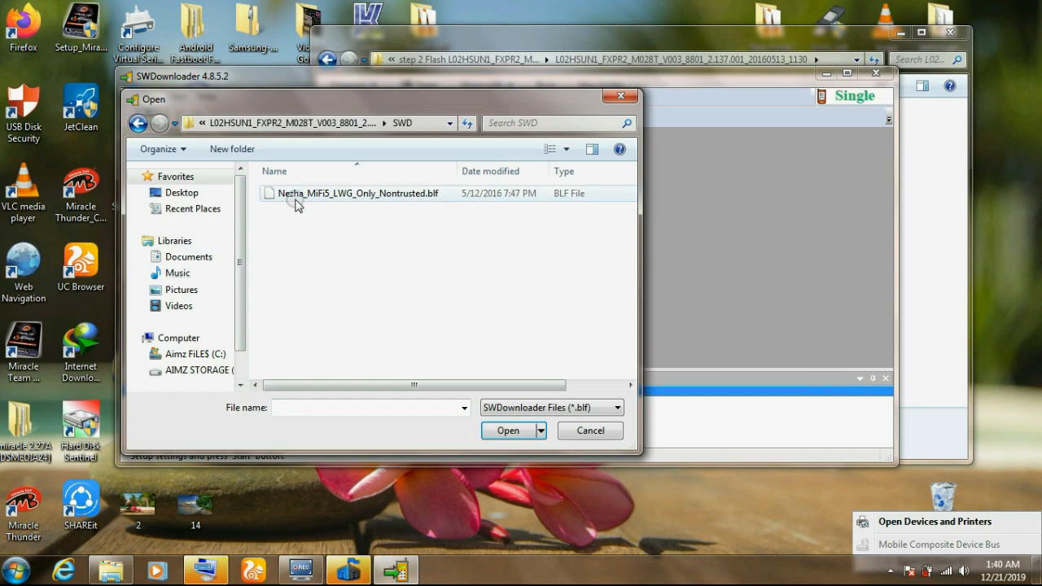
pyautogui.doubleClick(358, 193)
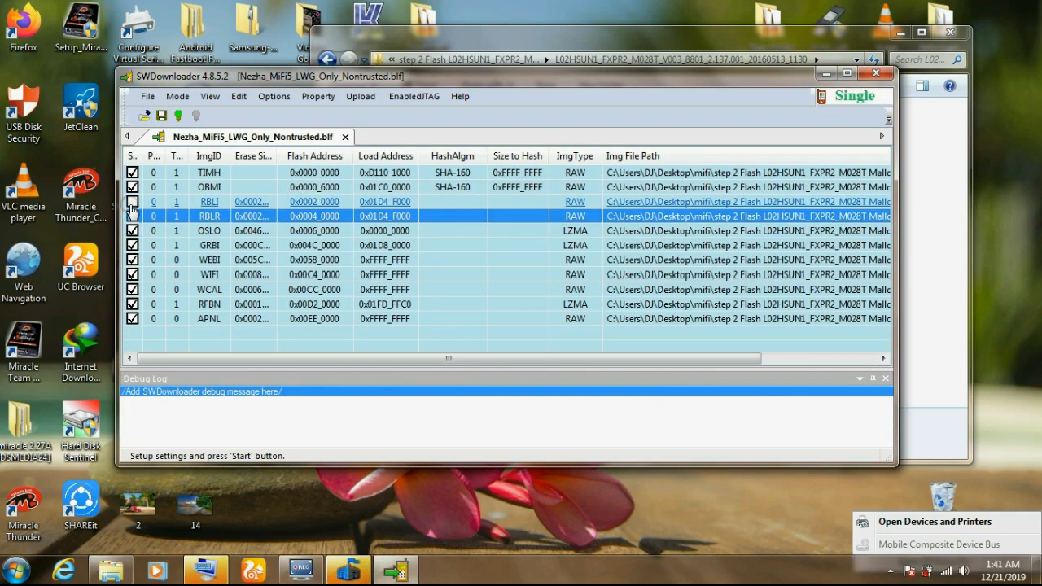
pyautogui.click(133, 202)
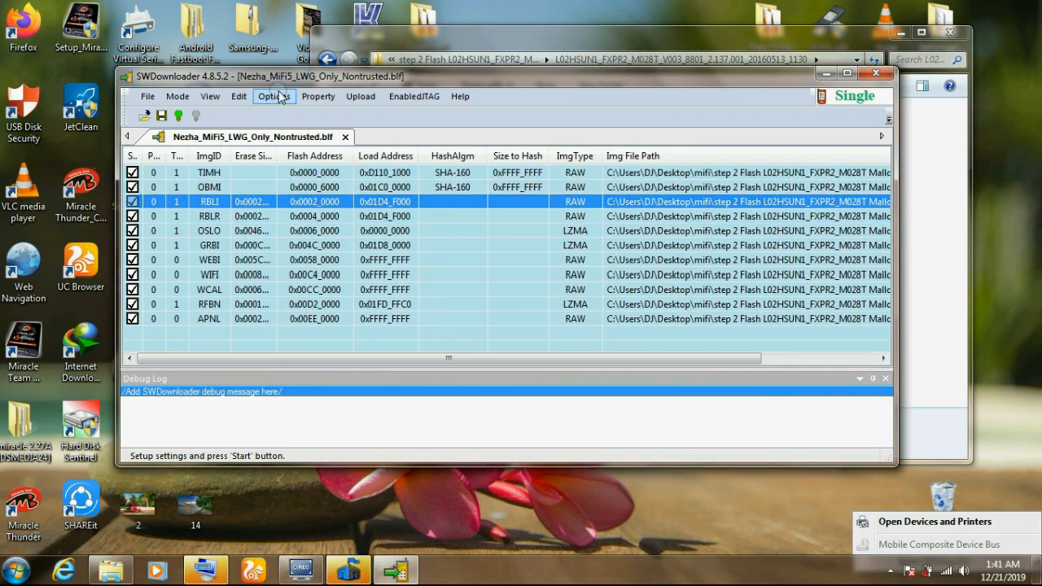
pyautogui.click(274, 96)
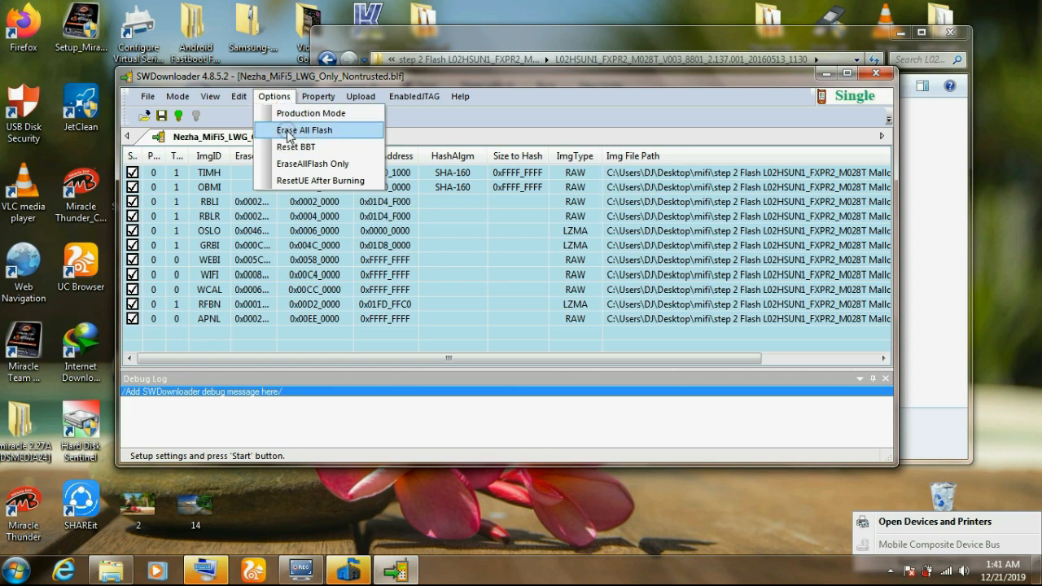
pyautogui.click(304, 129)
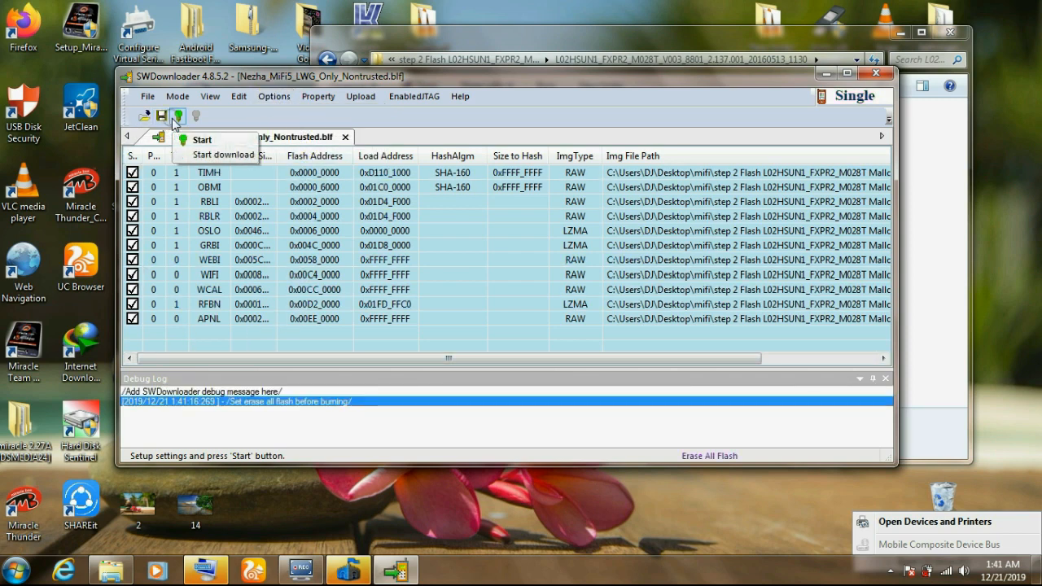
pyautogui.click(216, 155)
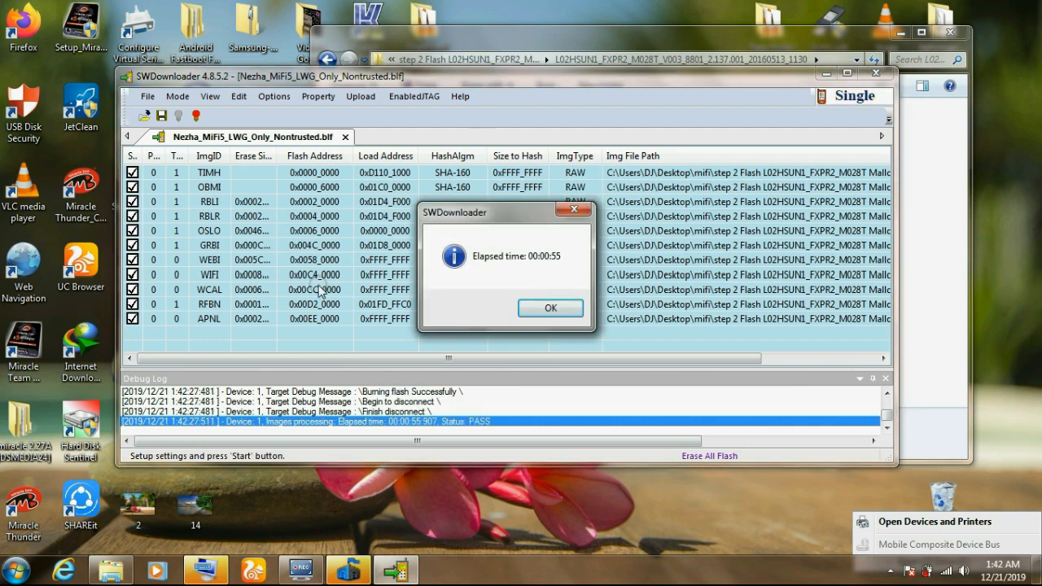
# Acknowledge the step 2 elapsed-time notice after the PASS result
pyautogui.click(550, 307)
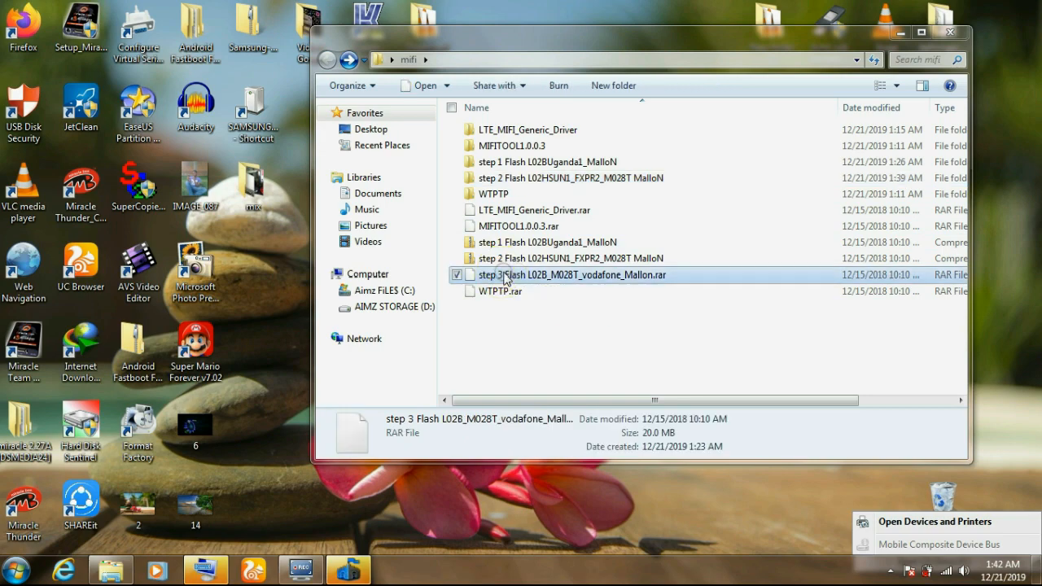
# Extract the step 3 vodafone .rar via 7-Zip into its folder and launch its SWDownloader.exe
pyautogui.rightClick(570, 274)
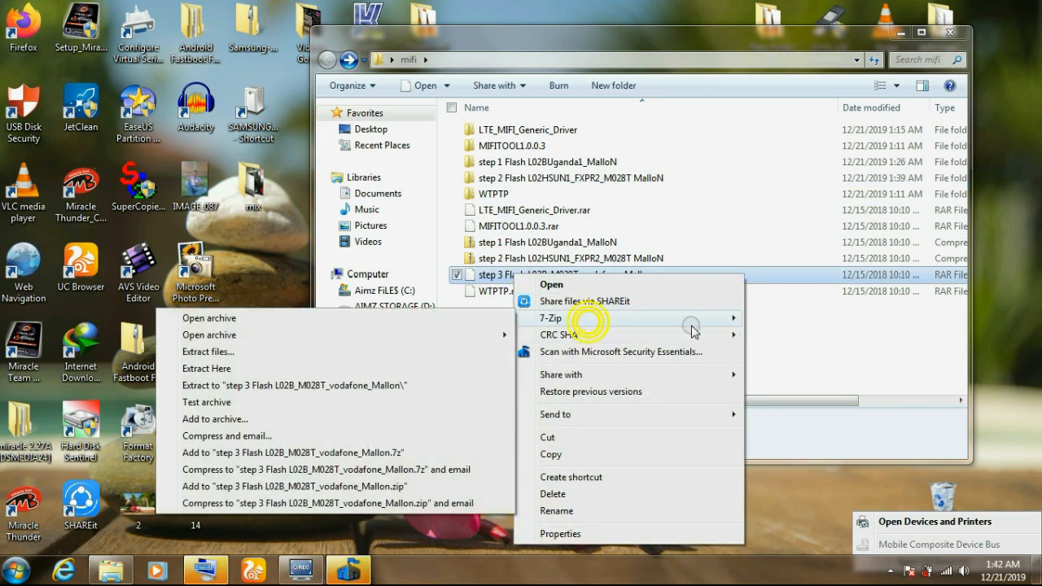
pyautogui.click(405, 375)
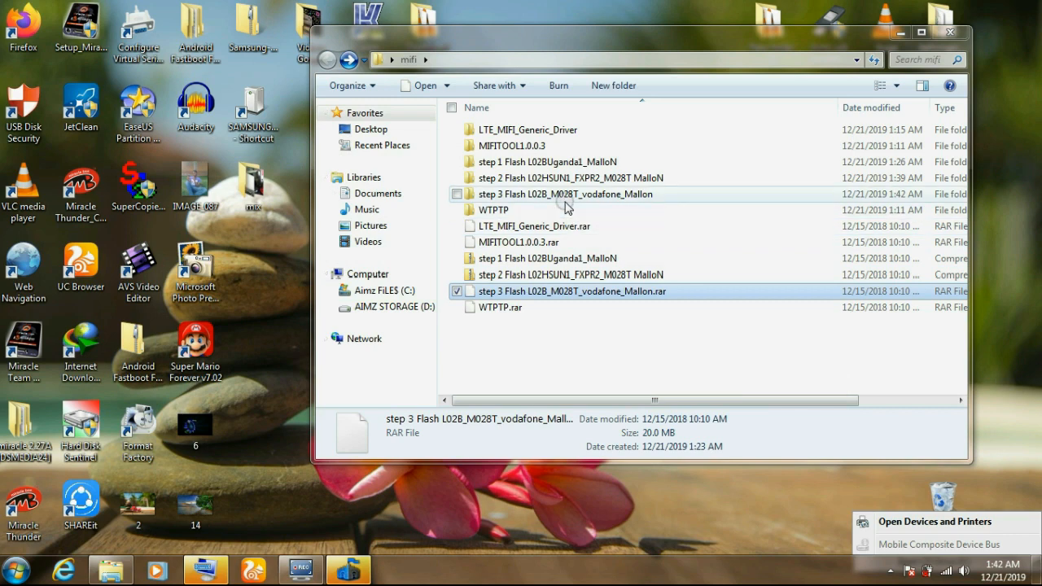
pyautogui.doubleClick(565, 194)
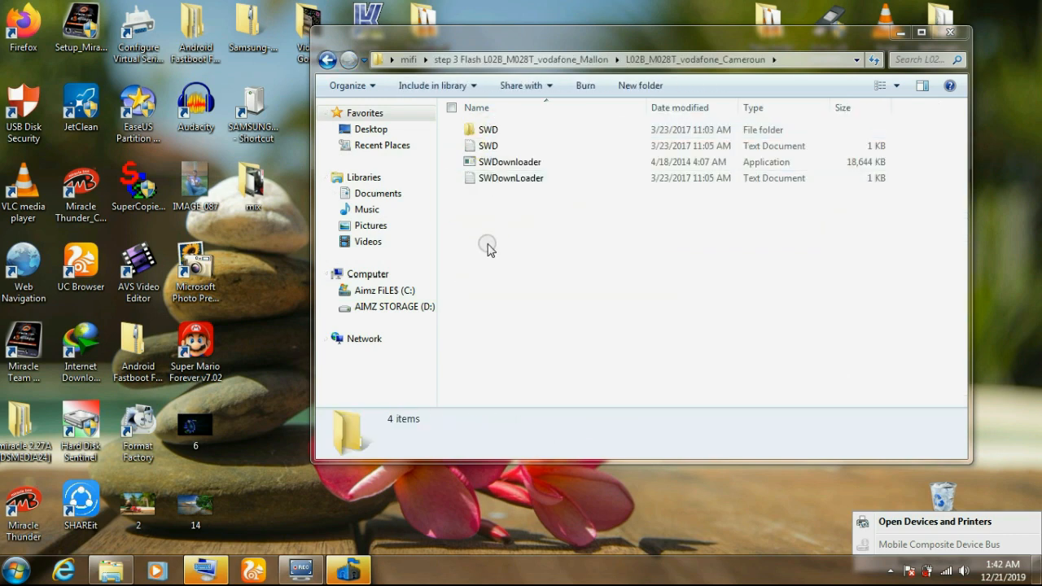
pyautogui.click(509, 162)
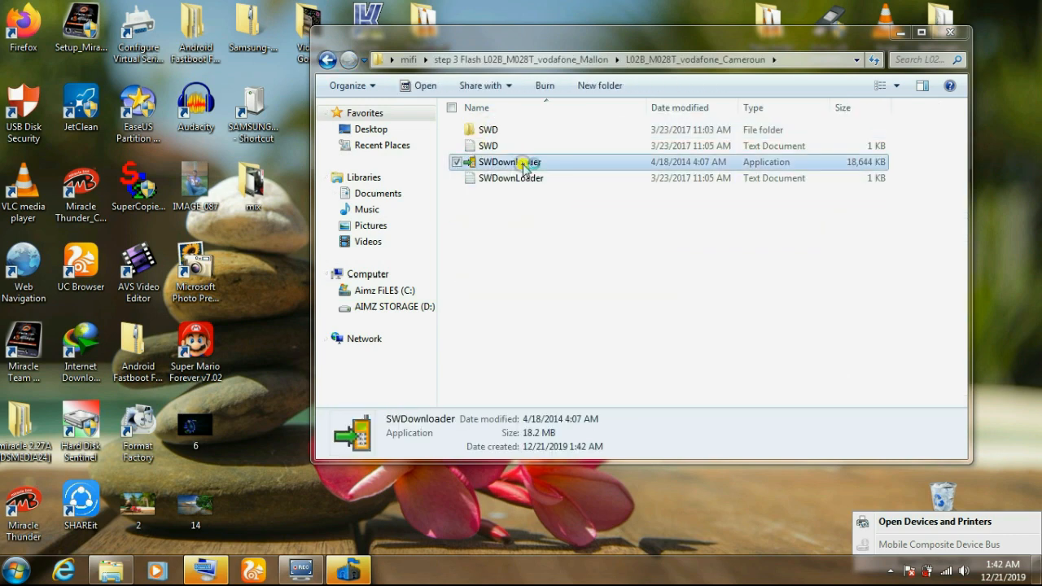
pyautogui.doubleClick(508, 162)
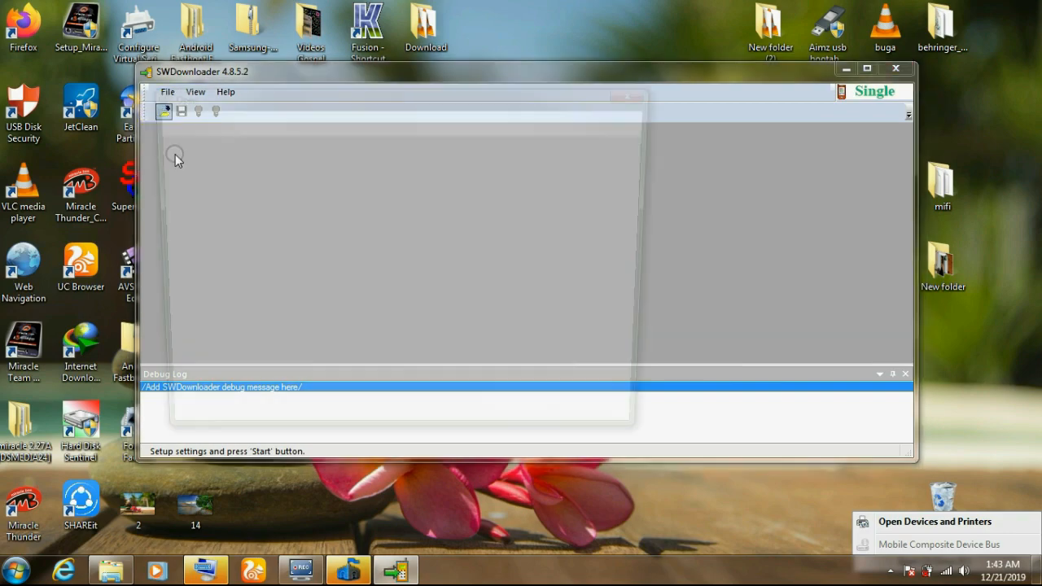
# Load Nezha_MiFi5_LWG_Only_Nontrusted.blf and uncheck Erase All Flash in Options
pyautogui.click(164, 111)
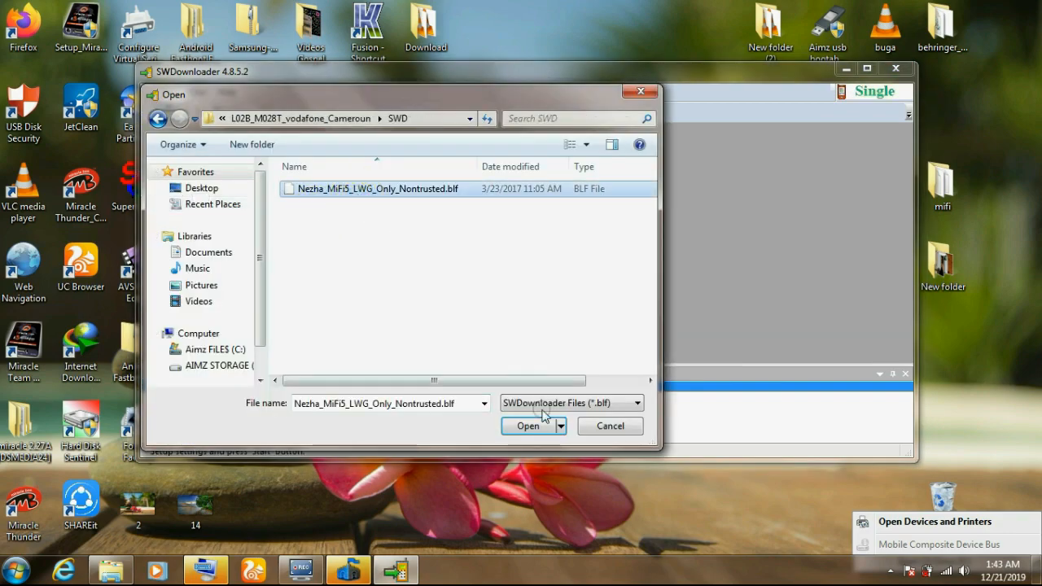
pyautogui.click(527, 426)
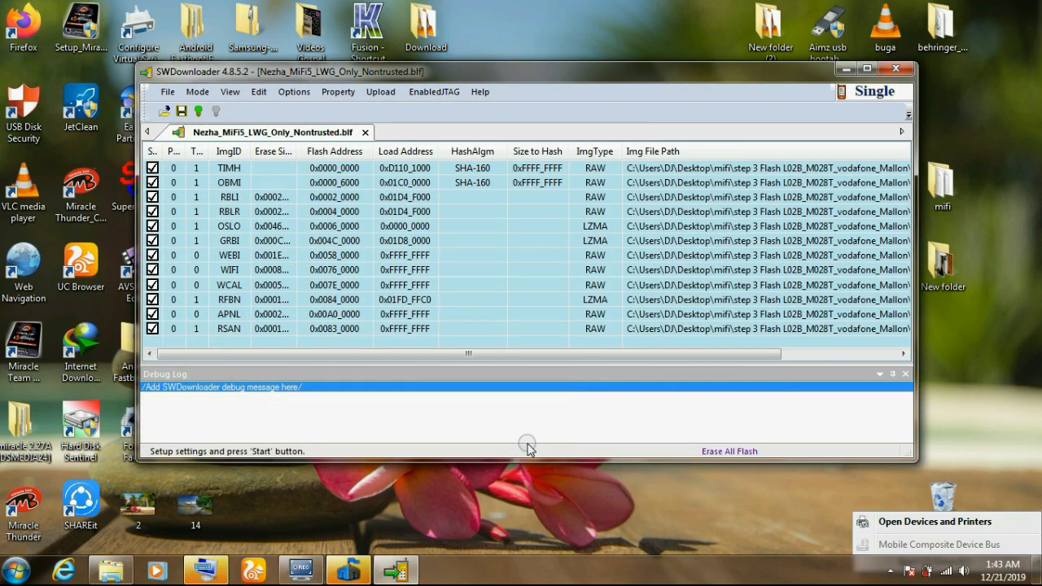
pyautogui.click(294, 91)
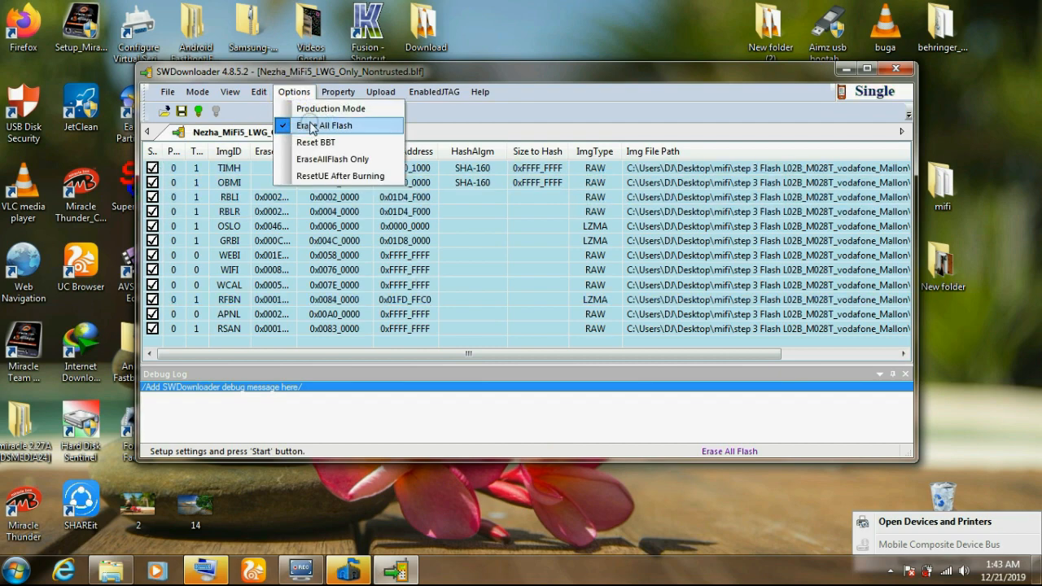
pyautogui.click(319, 125)
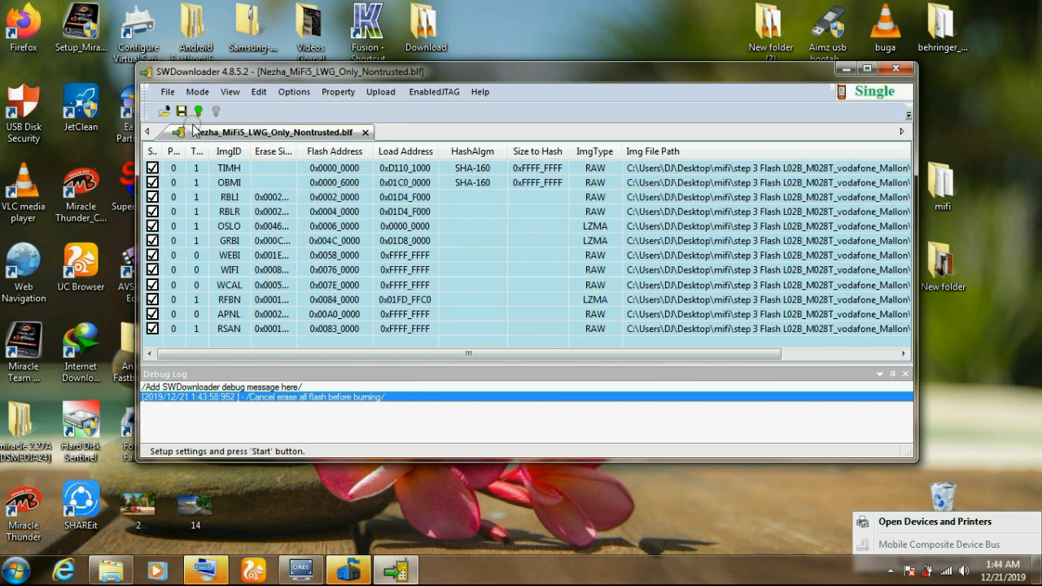
pyautogui.click(215, 112)
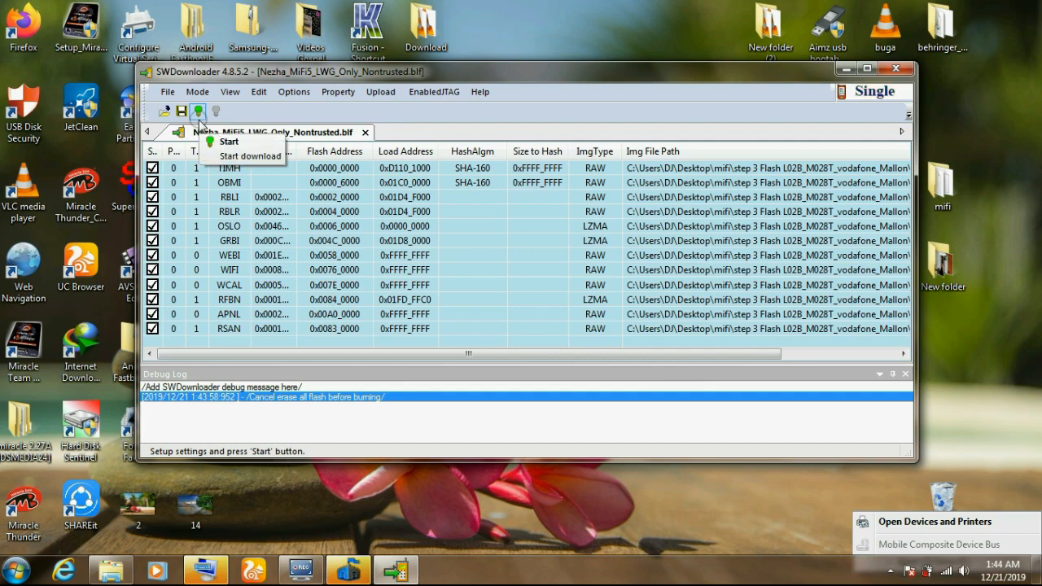
# Start the step 3 flash and let it run to Status PASS in about 1 minute 6 seconds
pyautogui.click(228, 140)
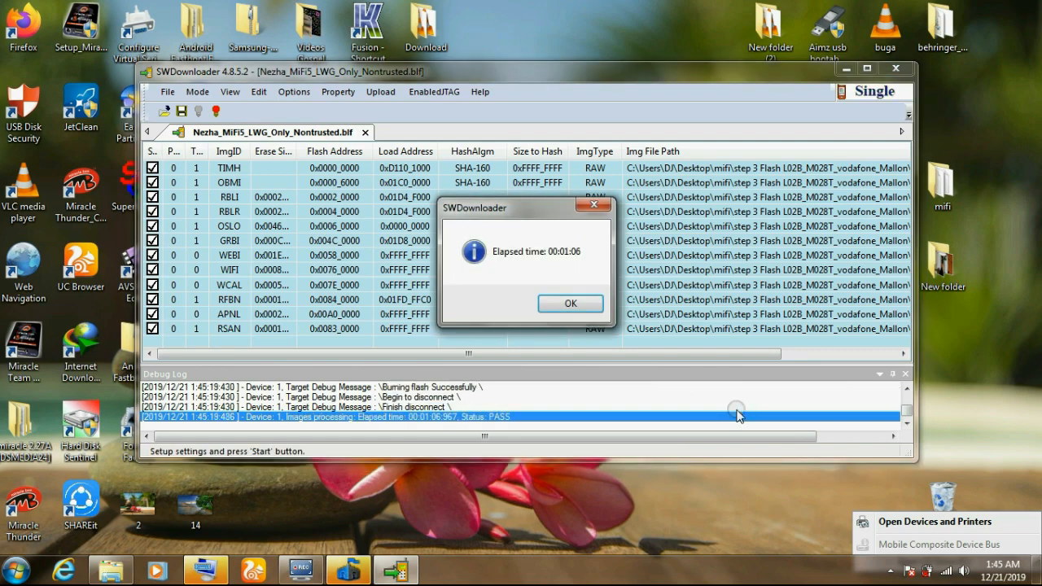
pyautogui.moveTo(609, 429)
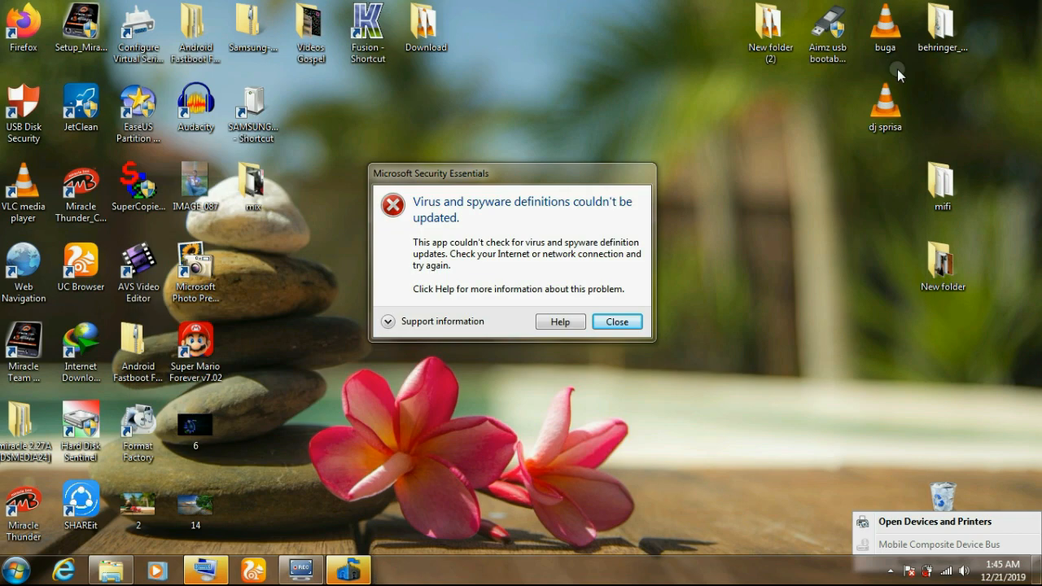
# Close the Security Essentials warning and show the wireless networks with SmartBro_1102 connected
pyautogui.click(616, 321)
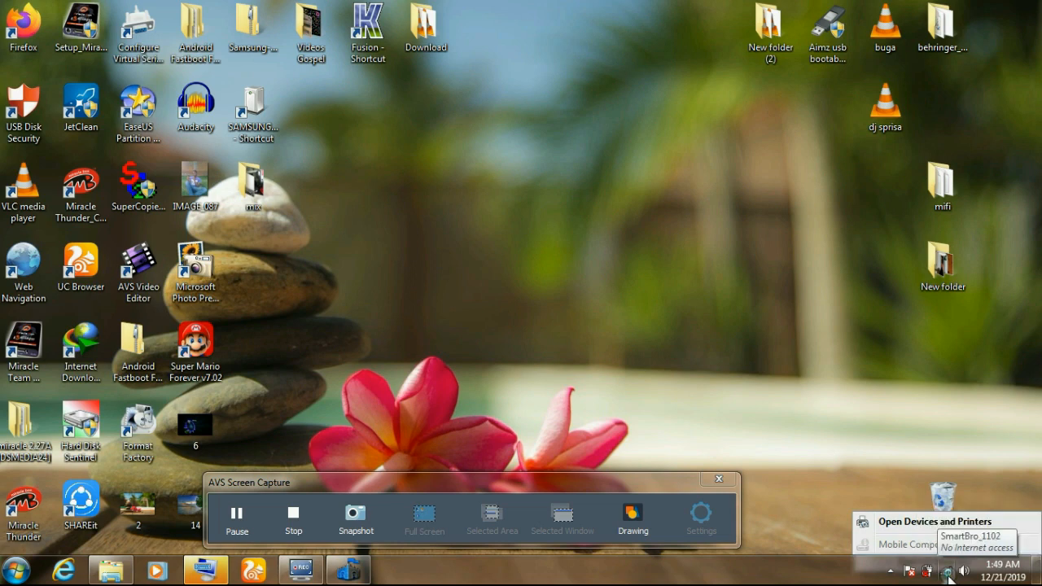
pyautogui.click(941, 569)
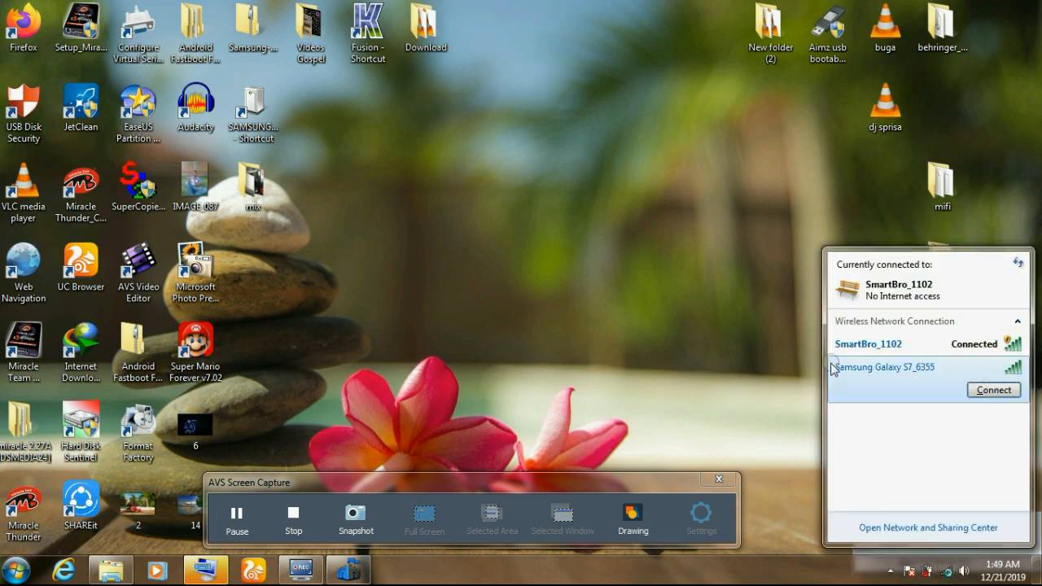